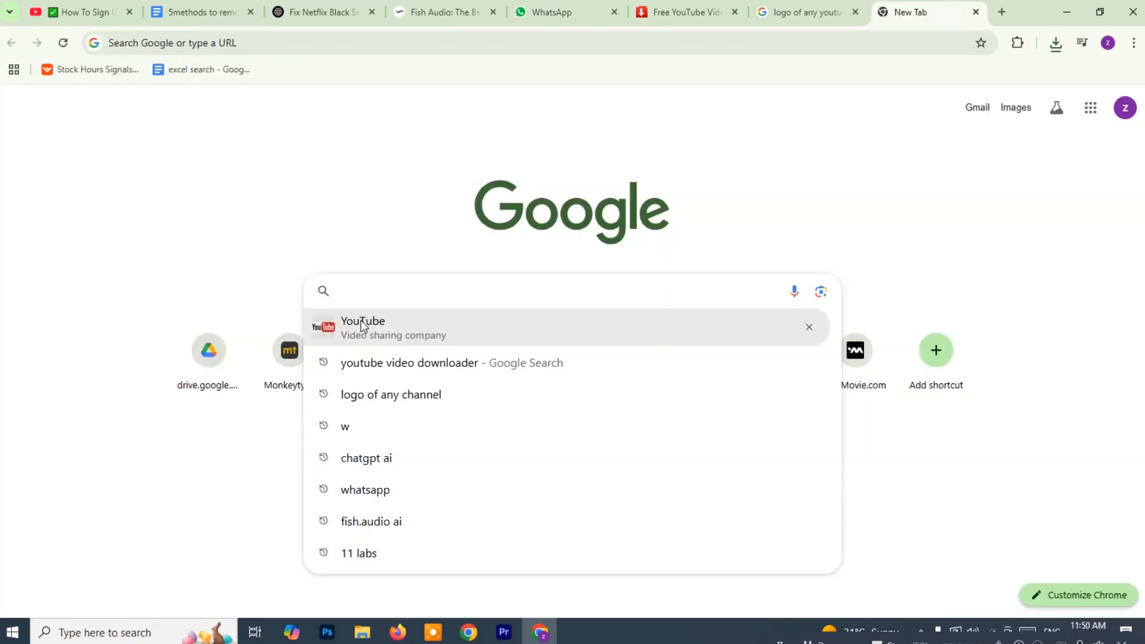
mouse_move(777, 631)
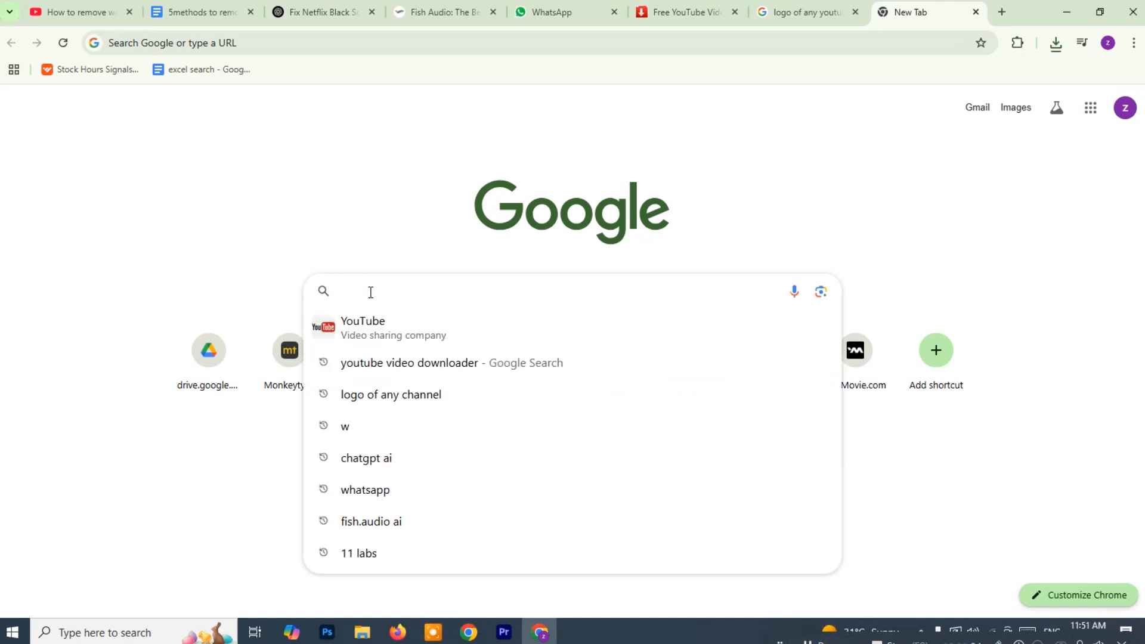
Step: Navigate the new tab to the media.io website from the address bar
text(medi)
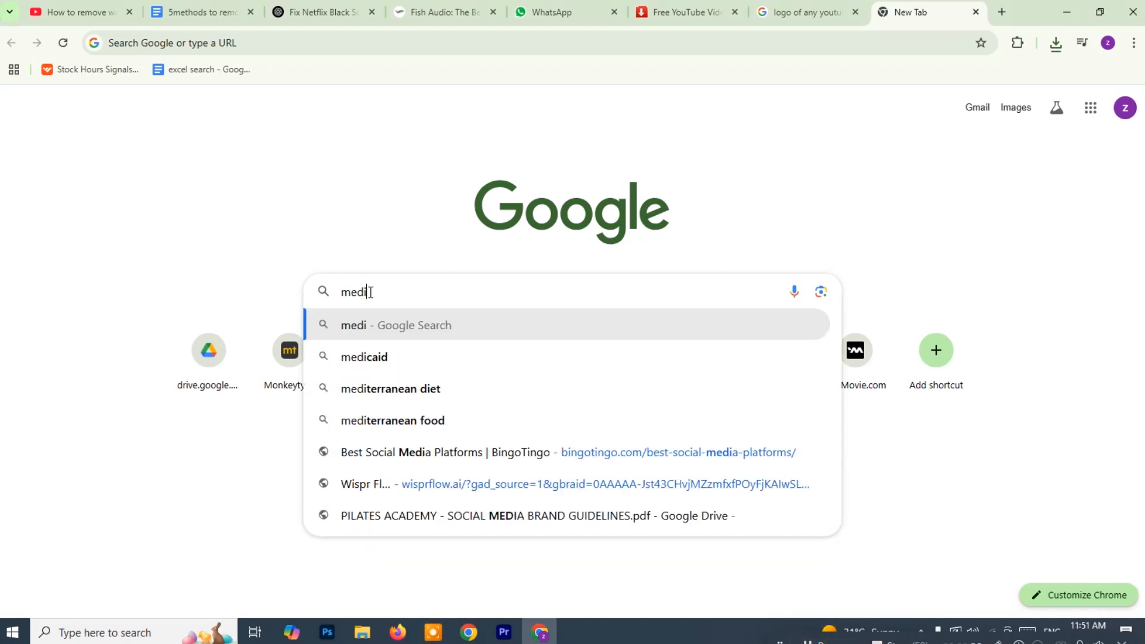
text(a.io)
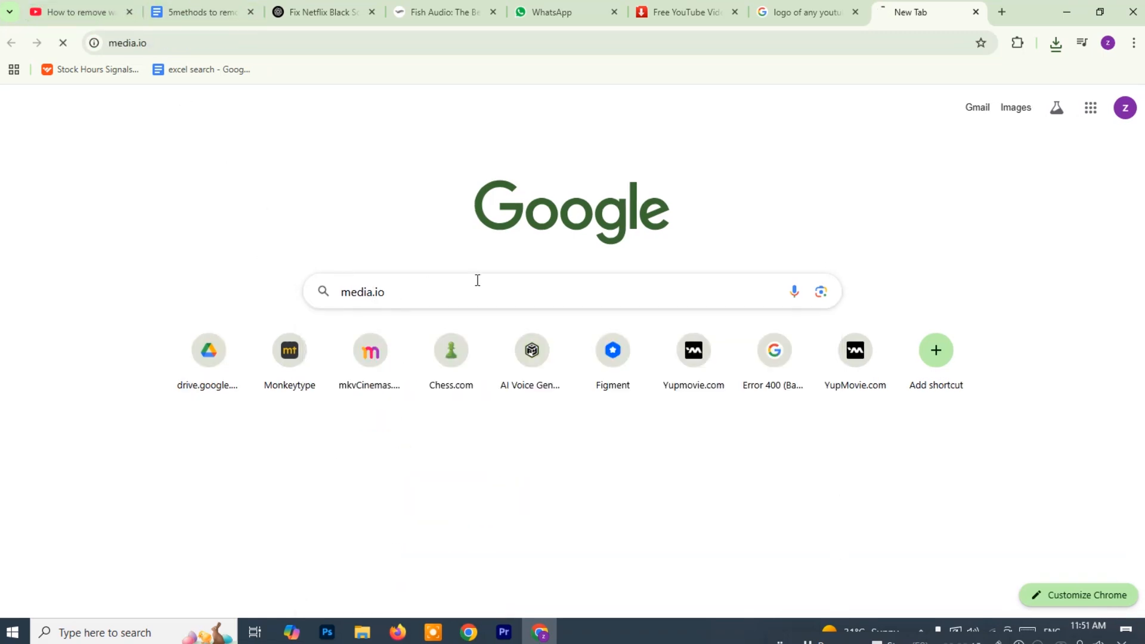
key(Enter)
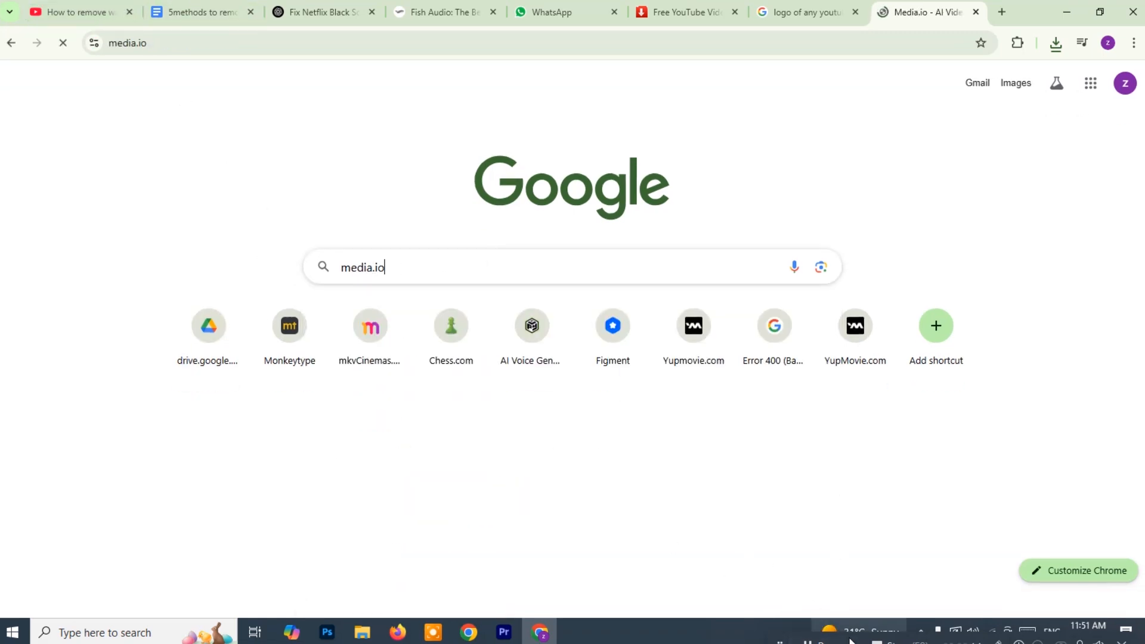
key(Enter)
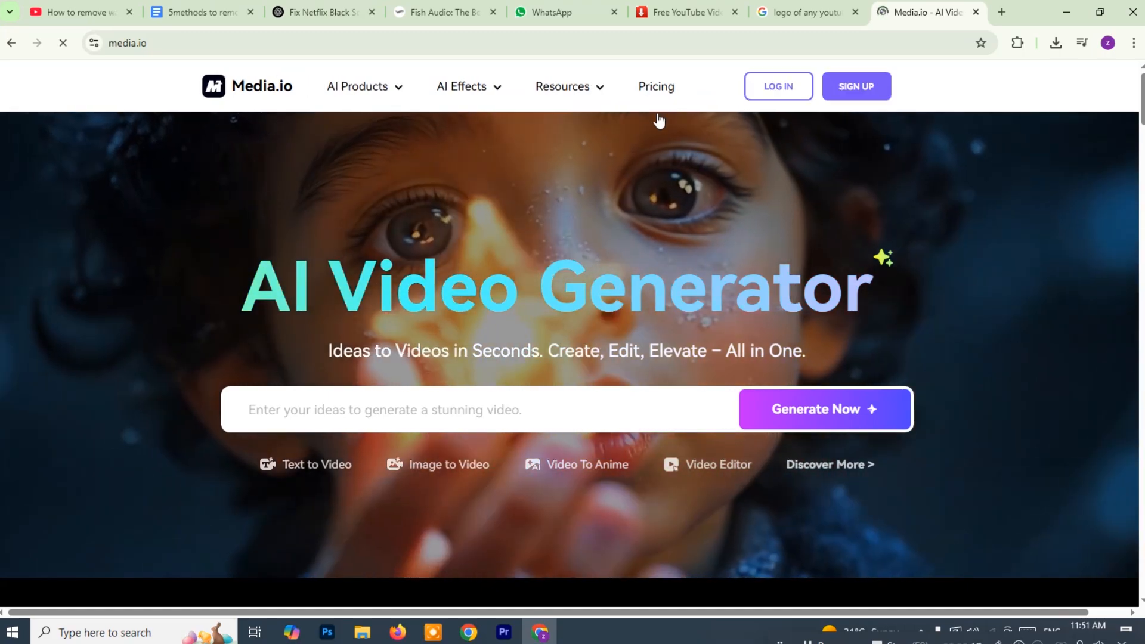
Step: Sign in to Media.io using the Google account option
scroll(down, 3)
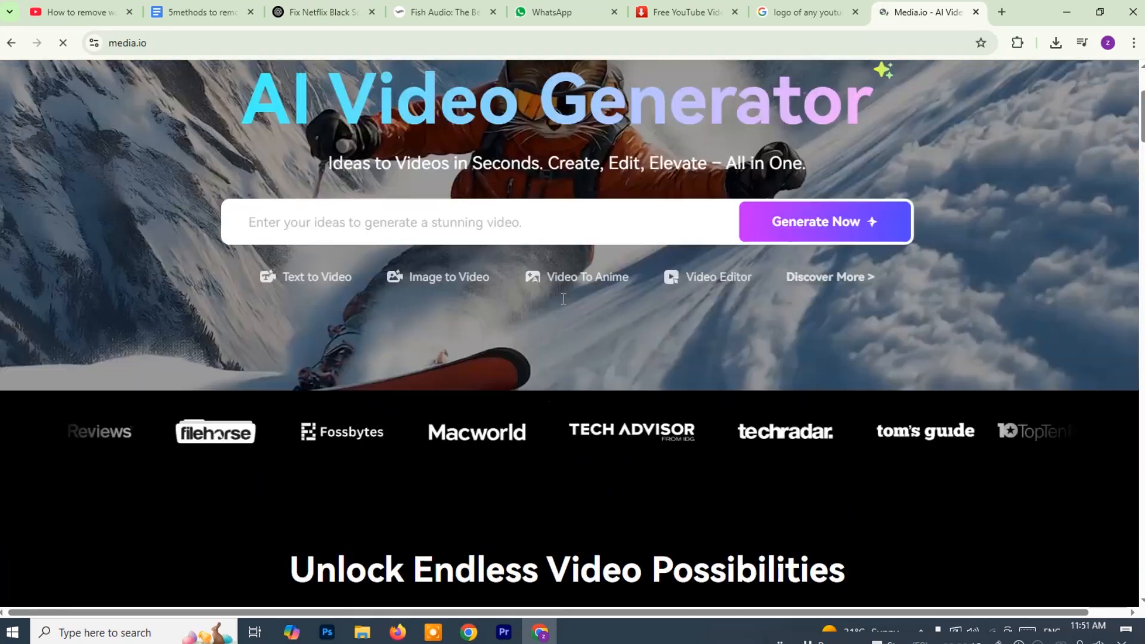
click(864, 86)
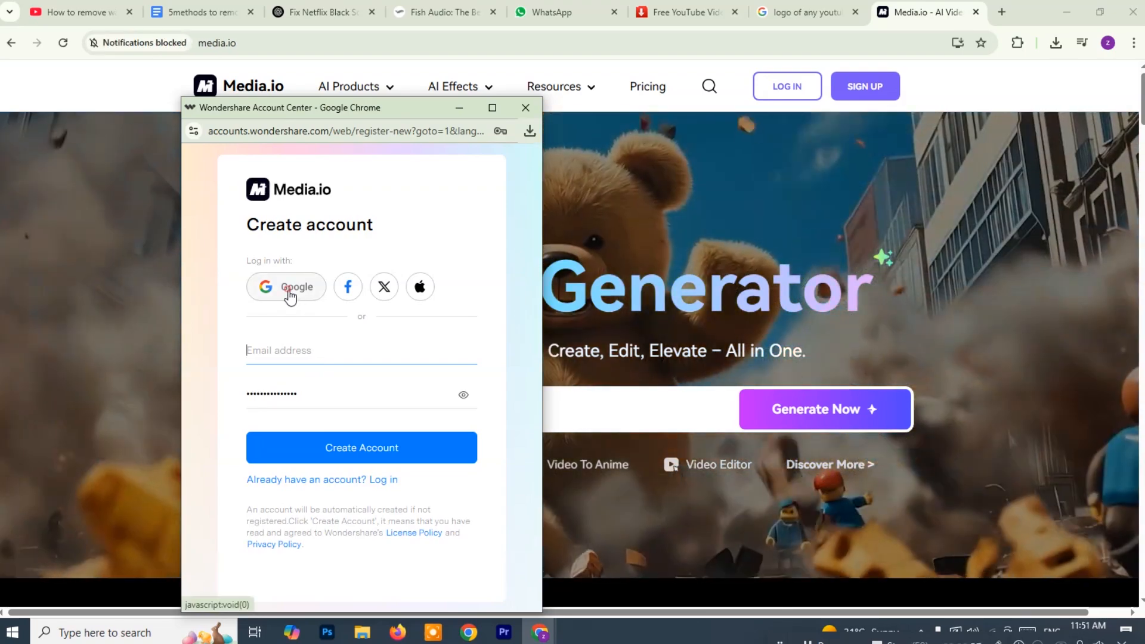
click(286, 286)
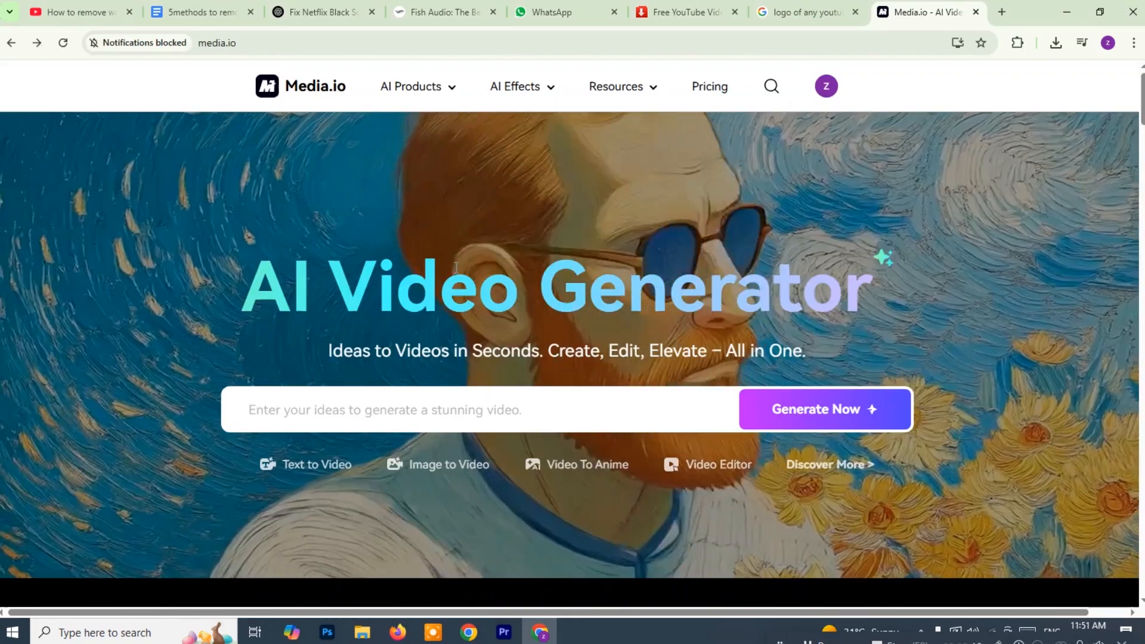
Step: Locate the Video Editing Tools and open the Video Watermark Remover
scroll(down, 3)
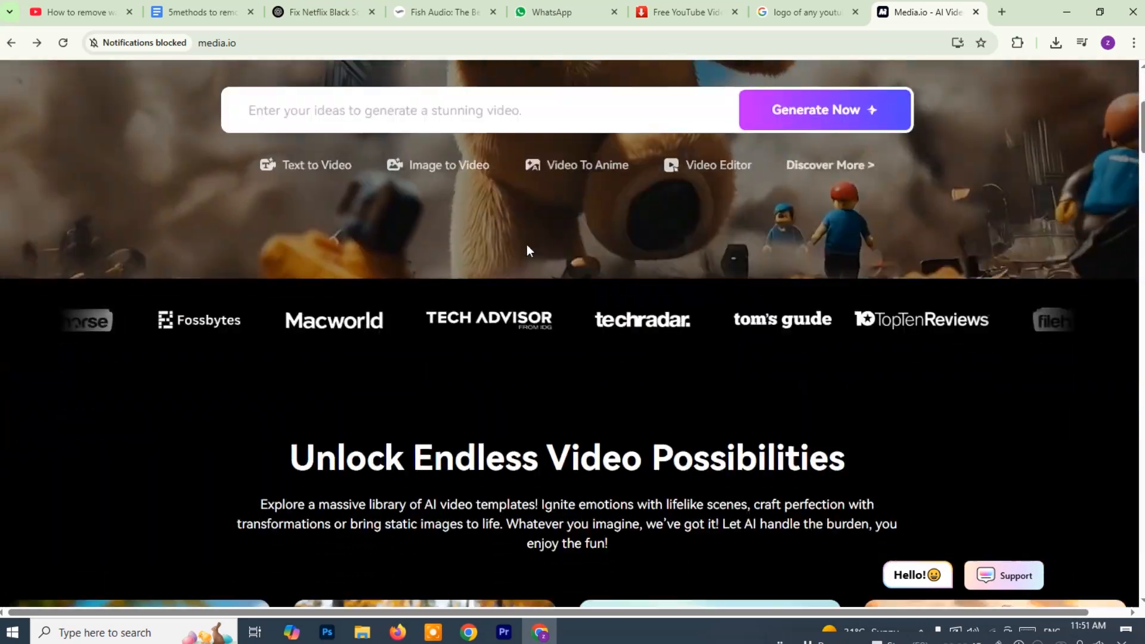
scroll(down, 3)
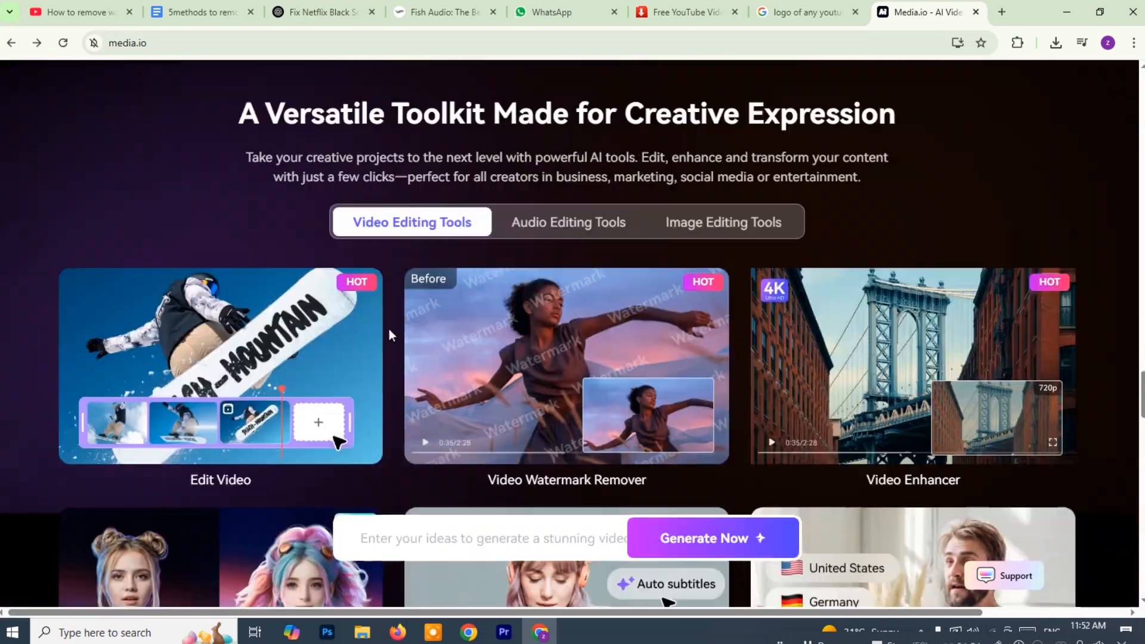
scroll(down, 3)
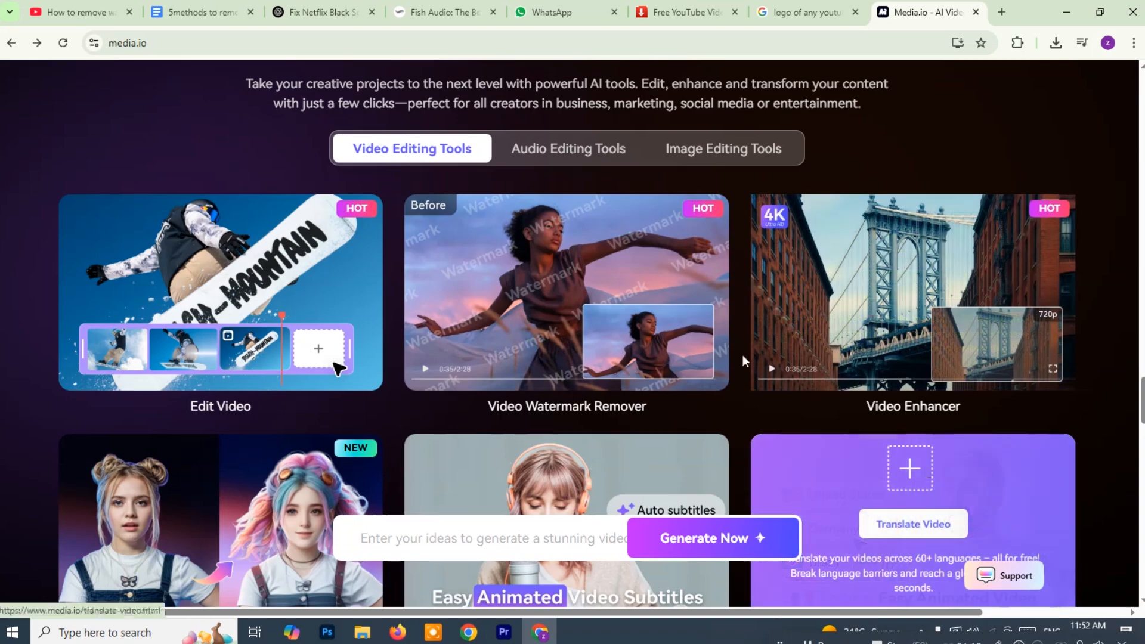
click(566, 292)
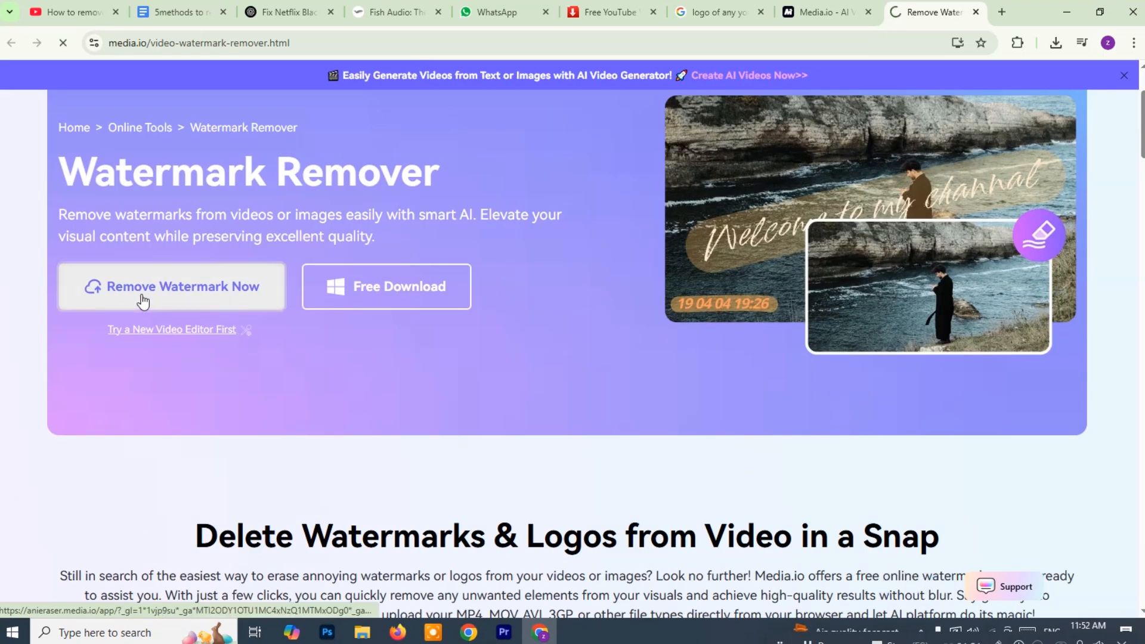
Step: Start Remove Watermark Now and bring up the upload file picker in the object remover
click(172, 286)
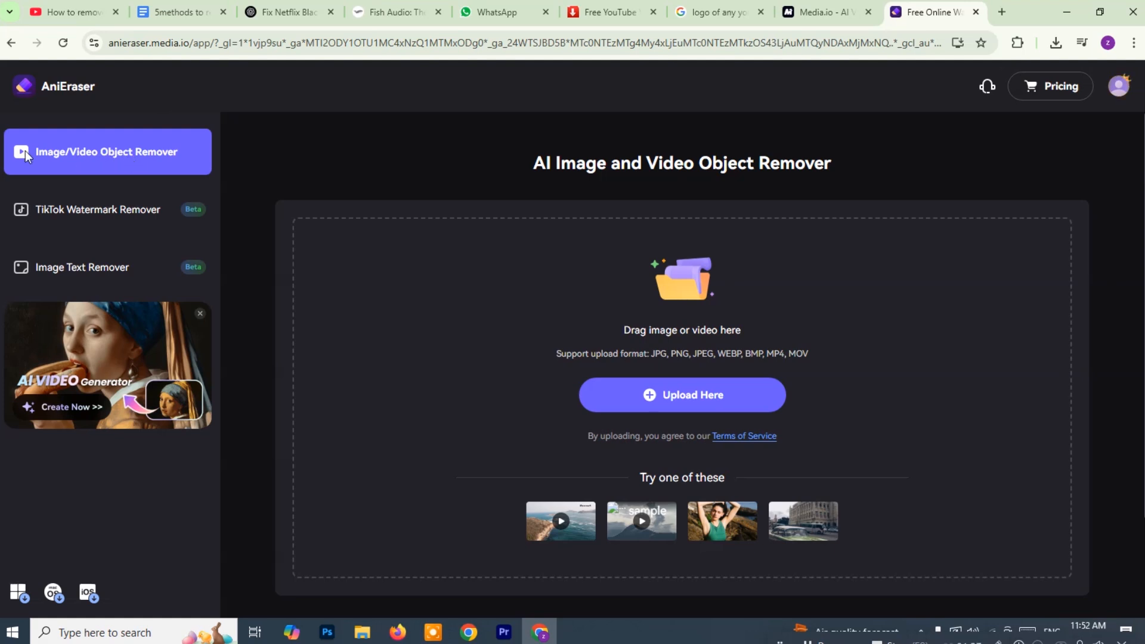
mouse_move(82, 180)
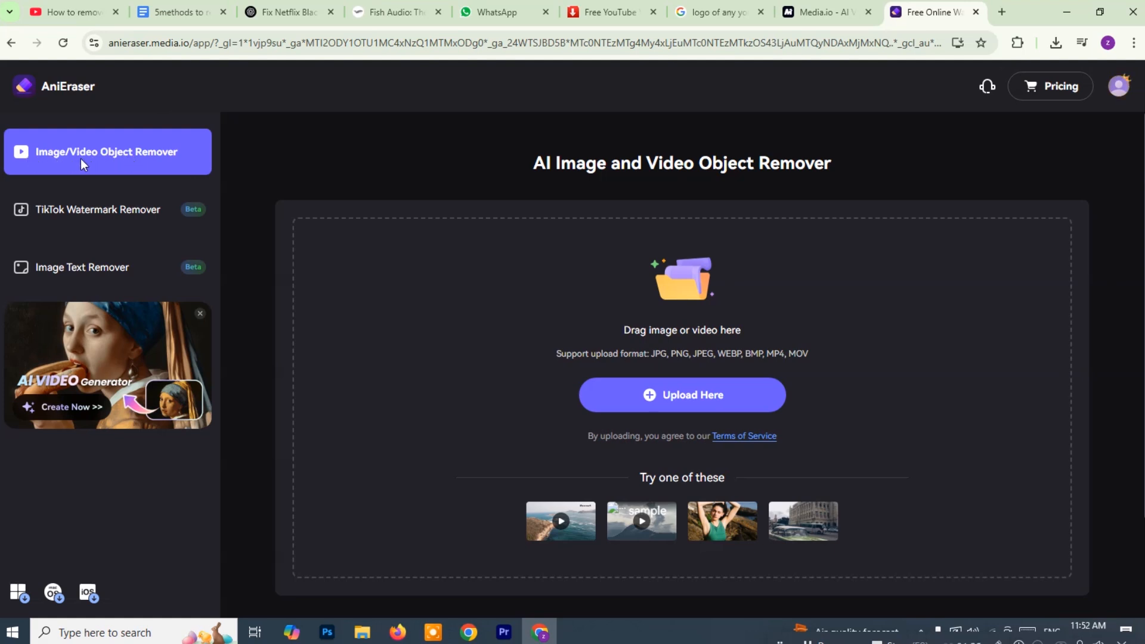
mouse_move(139, 170)
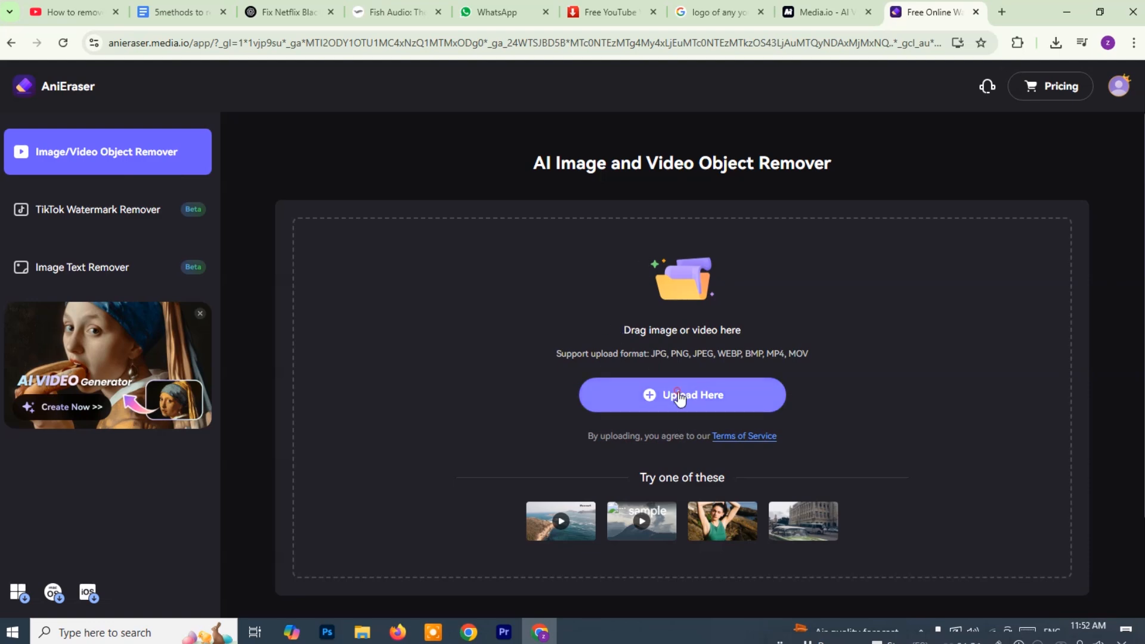
click(682, 395)
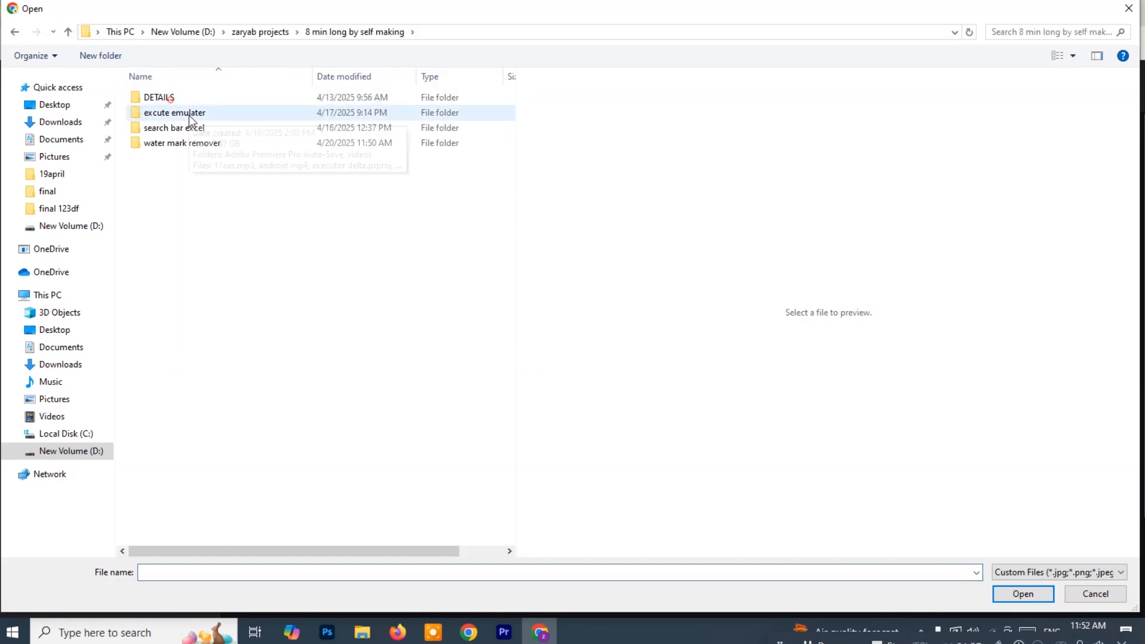
Step: Upload kgf aq.mp4 from the water mark remover folder into AniEraser
click(181, 143)
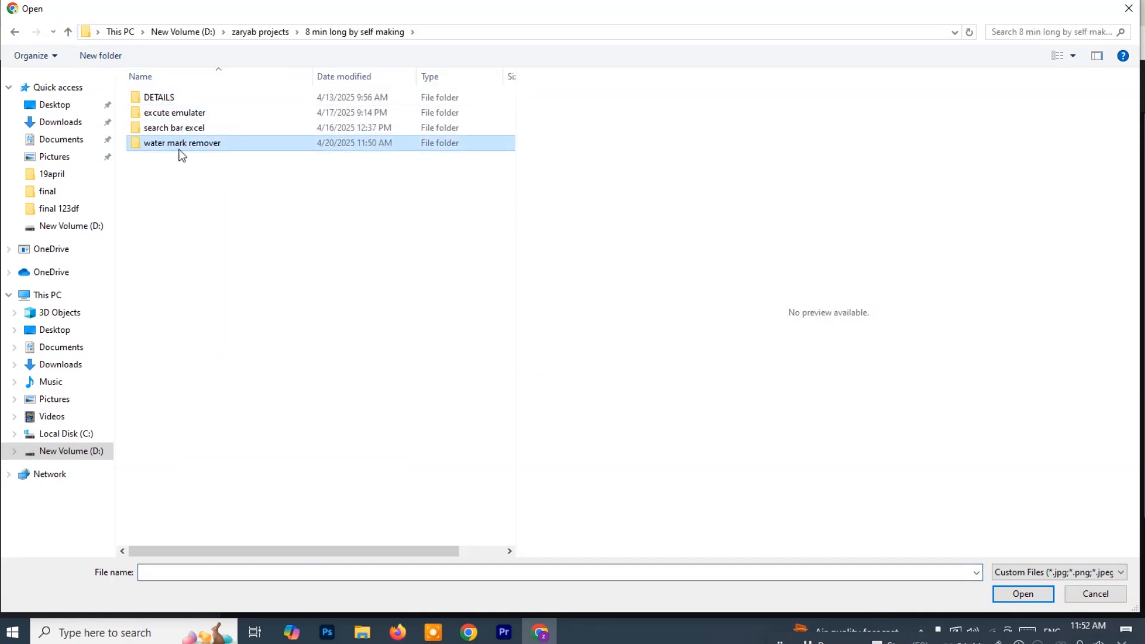
double_click(182, 143)
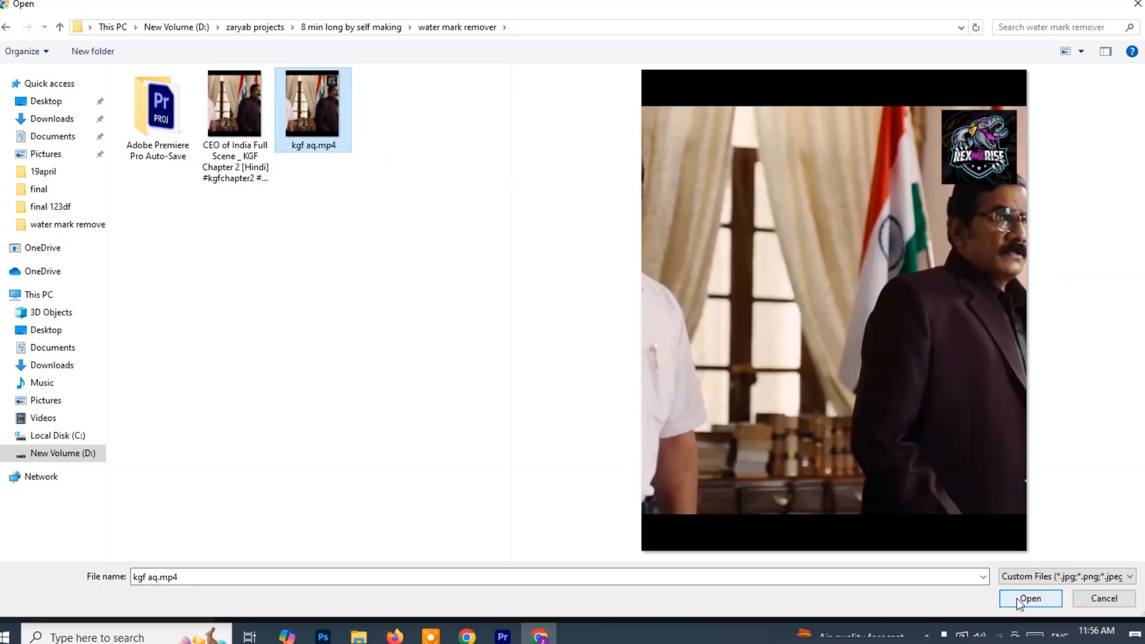
click(1029, 599)
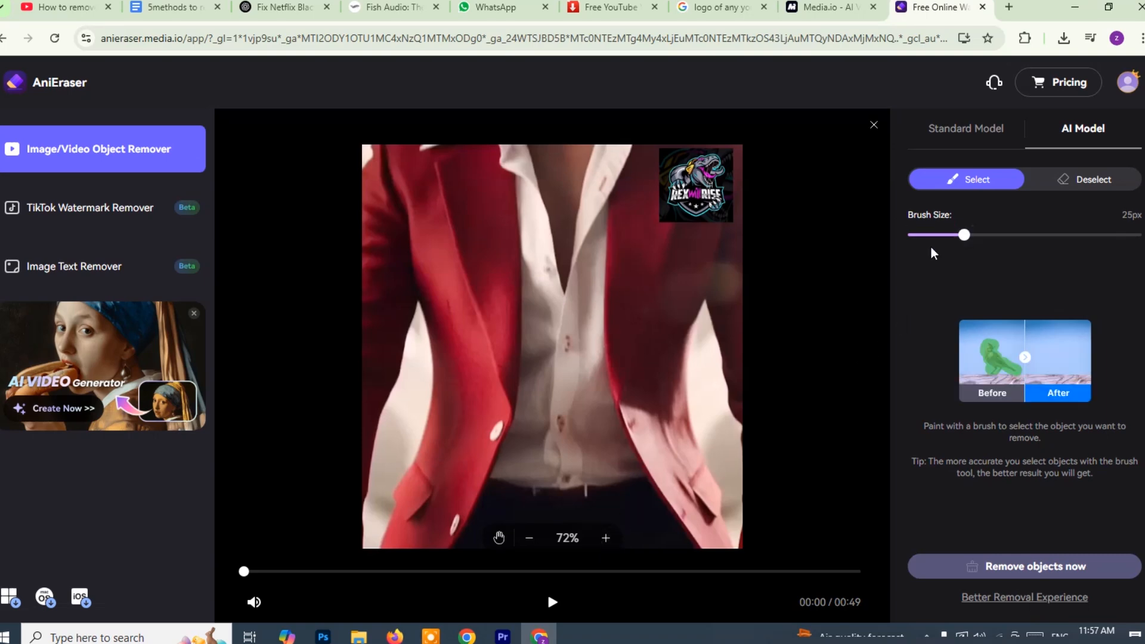
Step: Set the brush to about 41 px, paint over the corner logo and run Remove objects now
drag(963, 235, 942, 235)
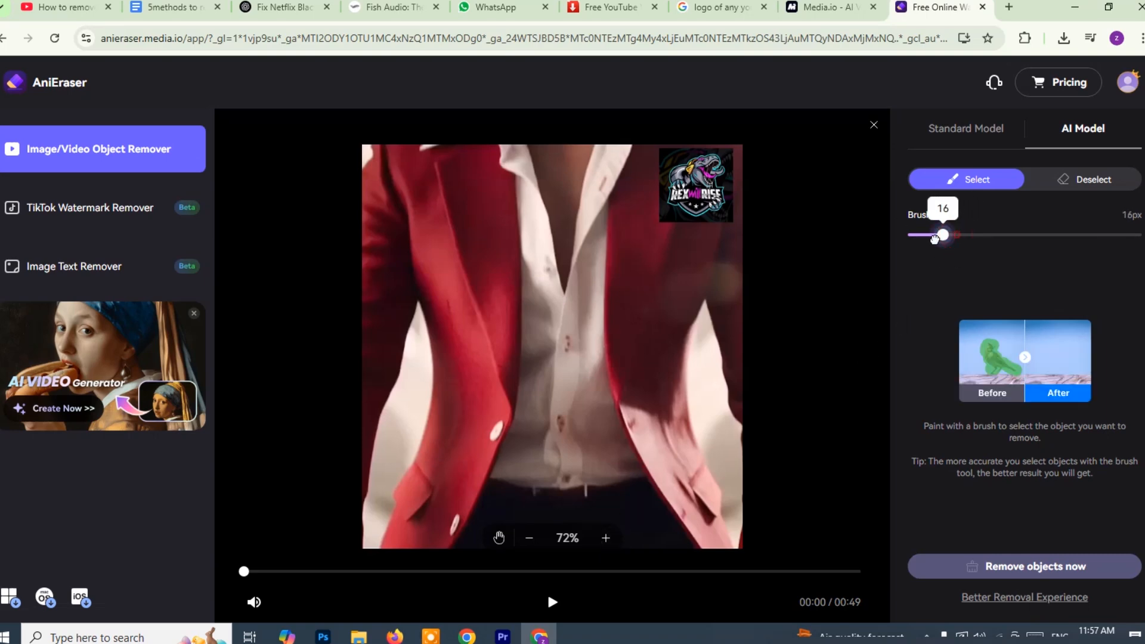
drag(943, 235, 1001, 235)
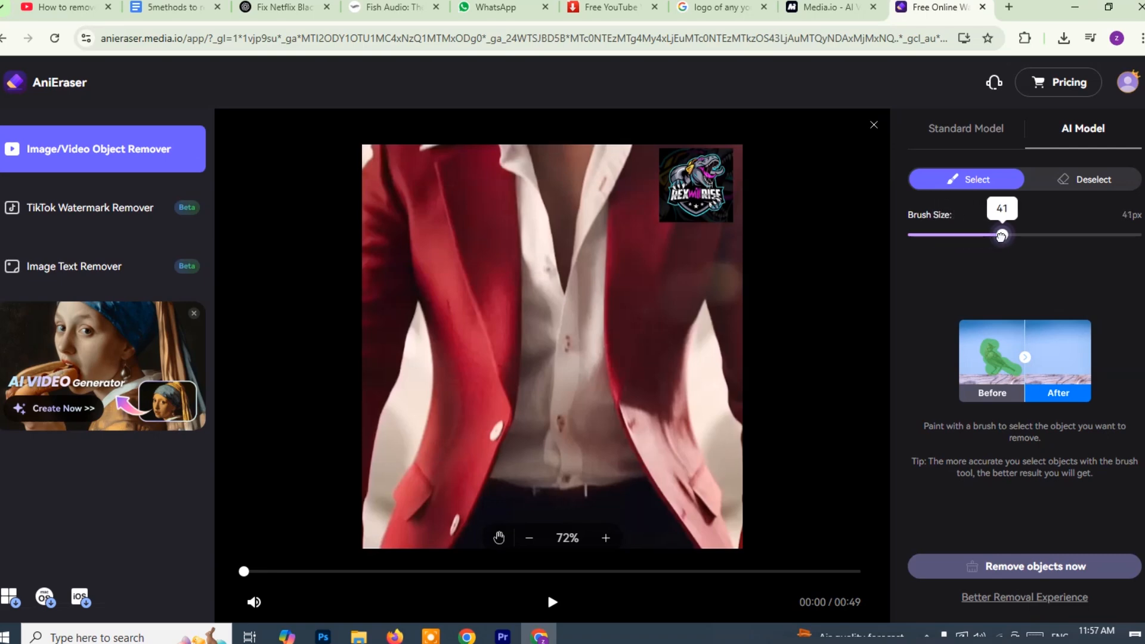
drag(999, 235, 1057, 235)
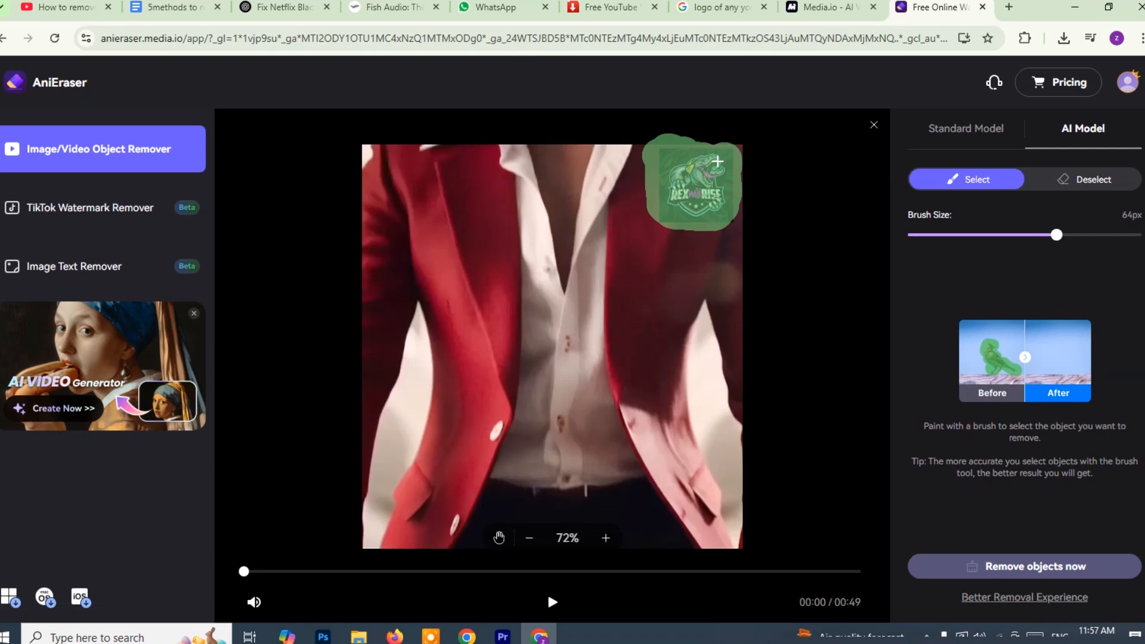
mouse_move(1020, 567)
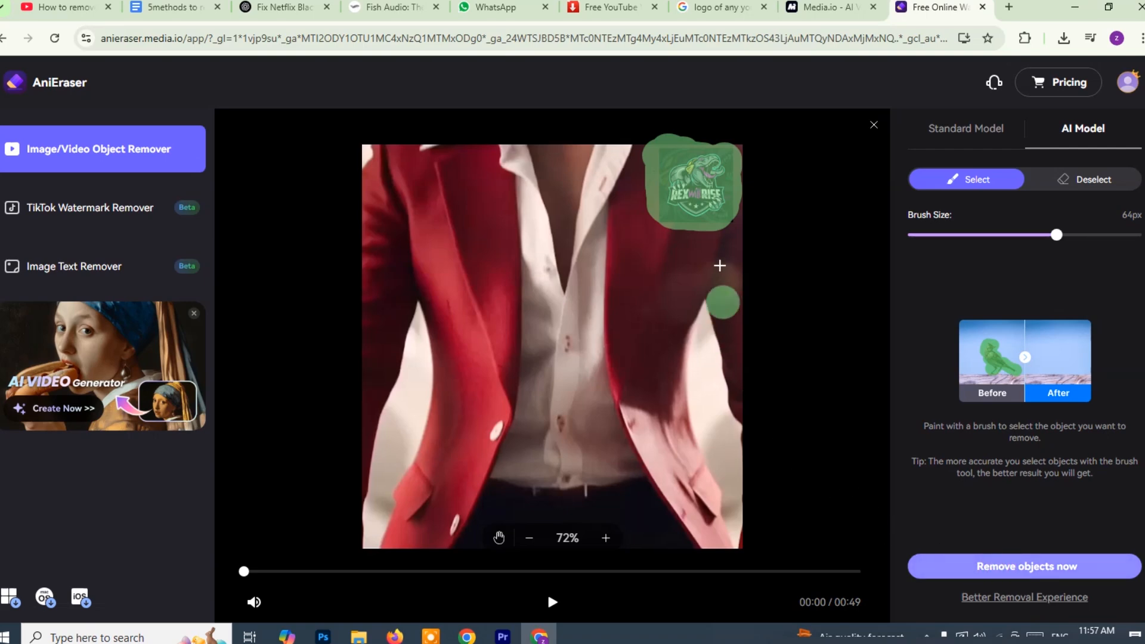
click(1023, 565)
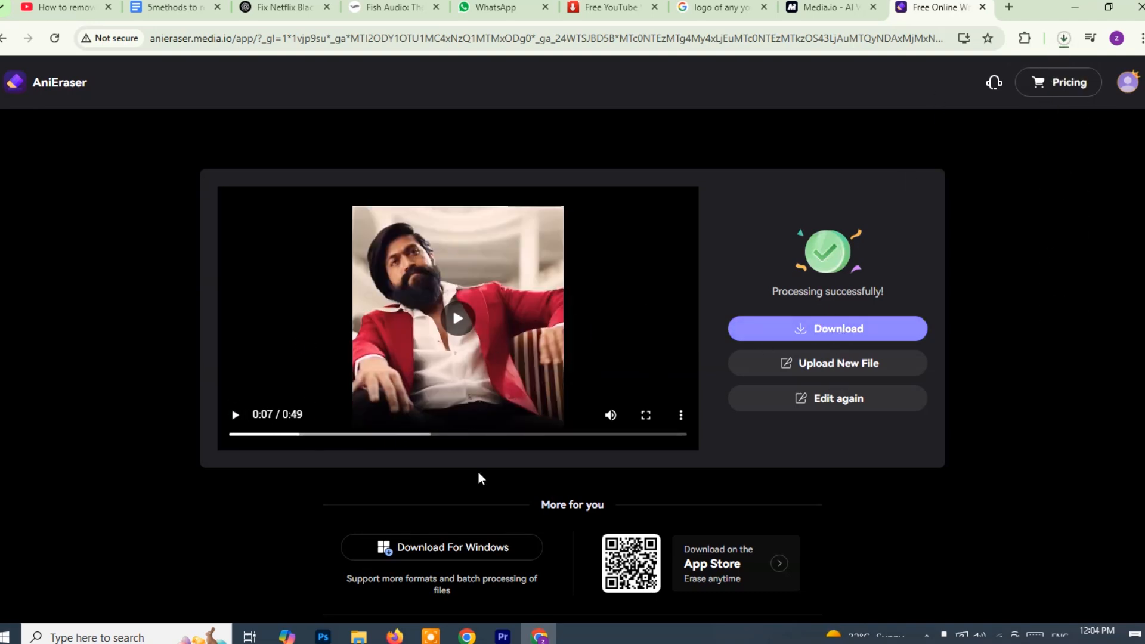
Step: Download the processed logo-free kgf aq.mp4 video
click(1061, 37)
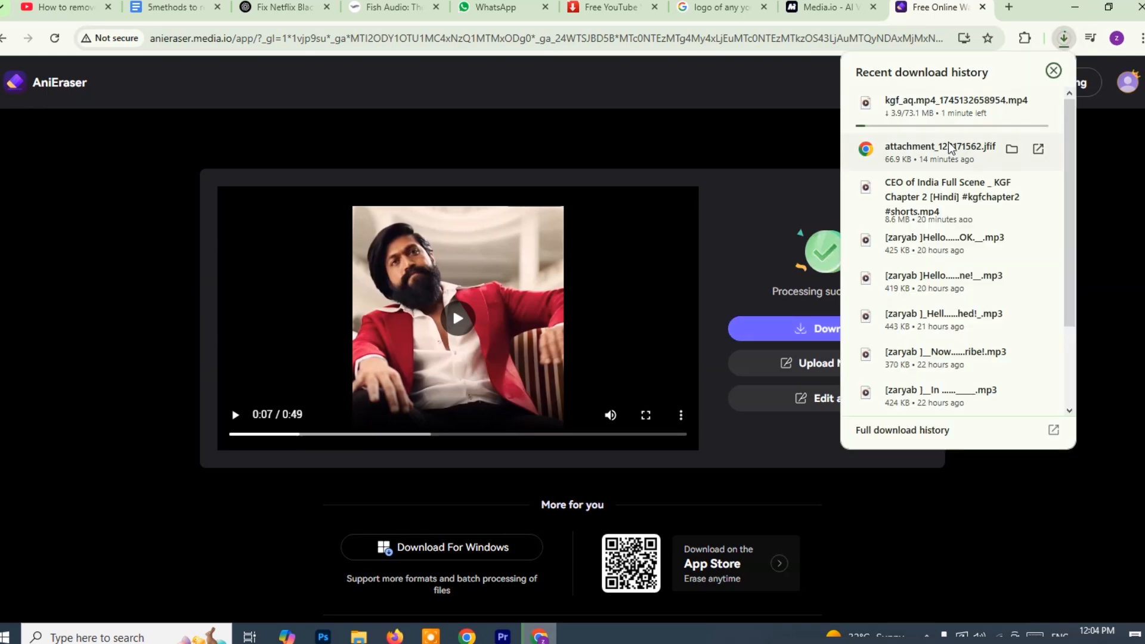
mouse_move(739, 141)
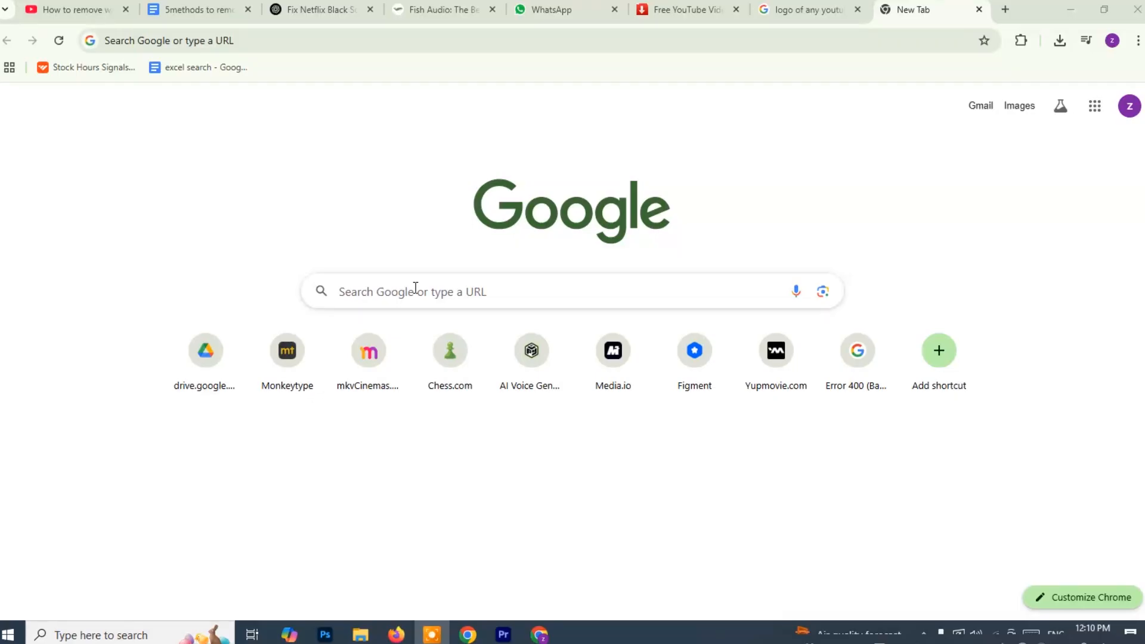
Step: Search Google for 123app and open the 123Apps website result
text(1)
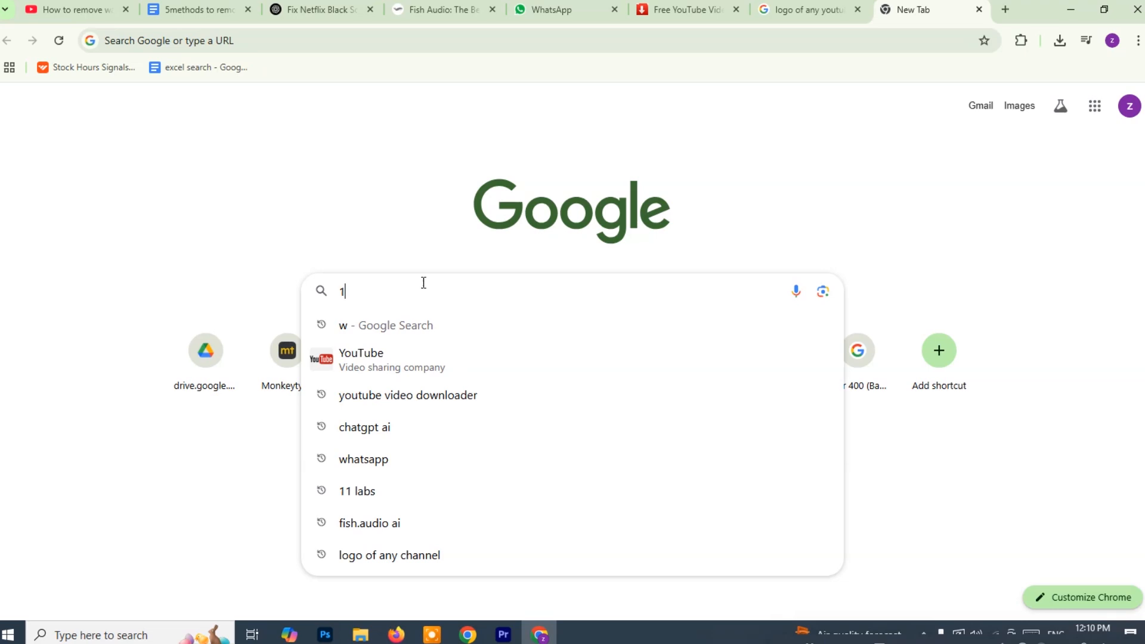
text(23app)
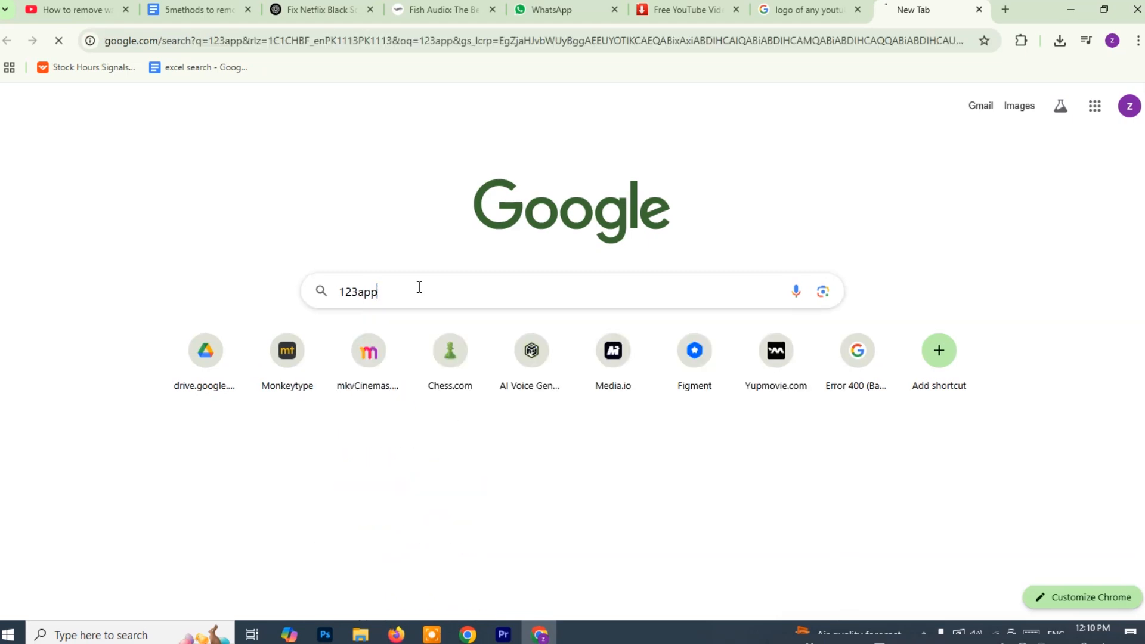
key(Enter)
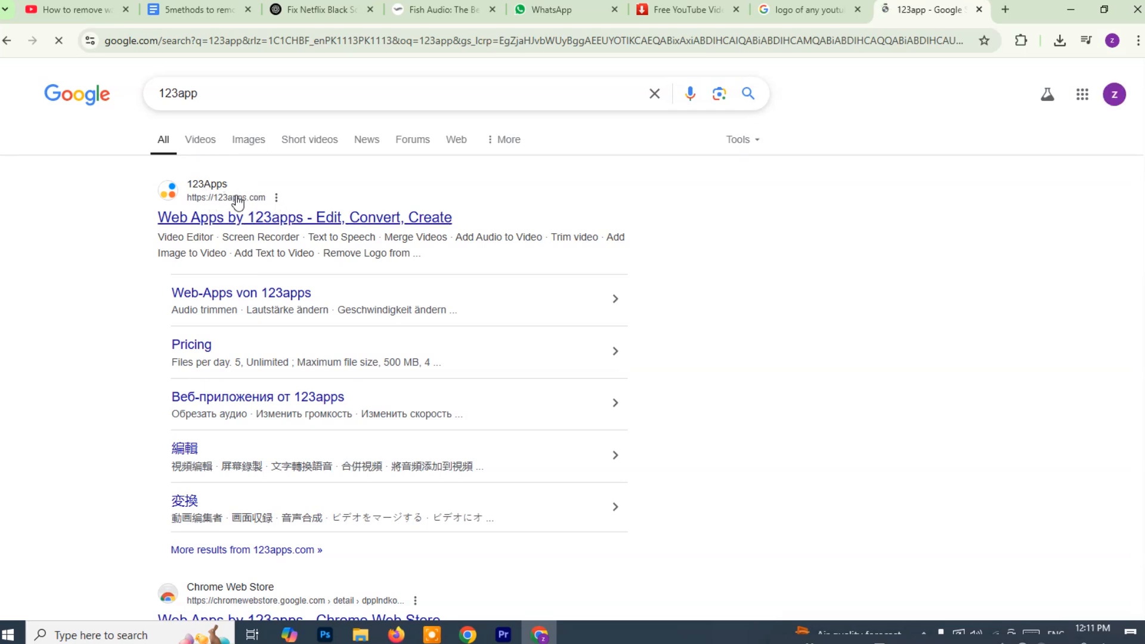
click(305, 217)
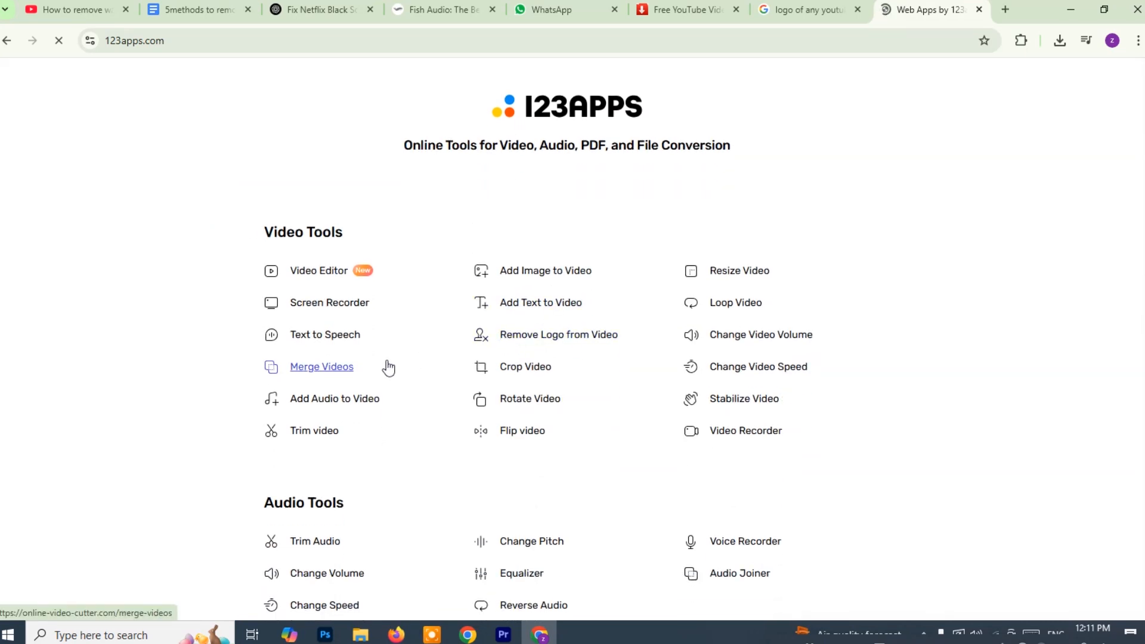
mouse_move(562, 284)
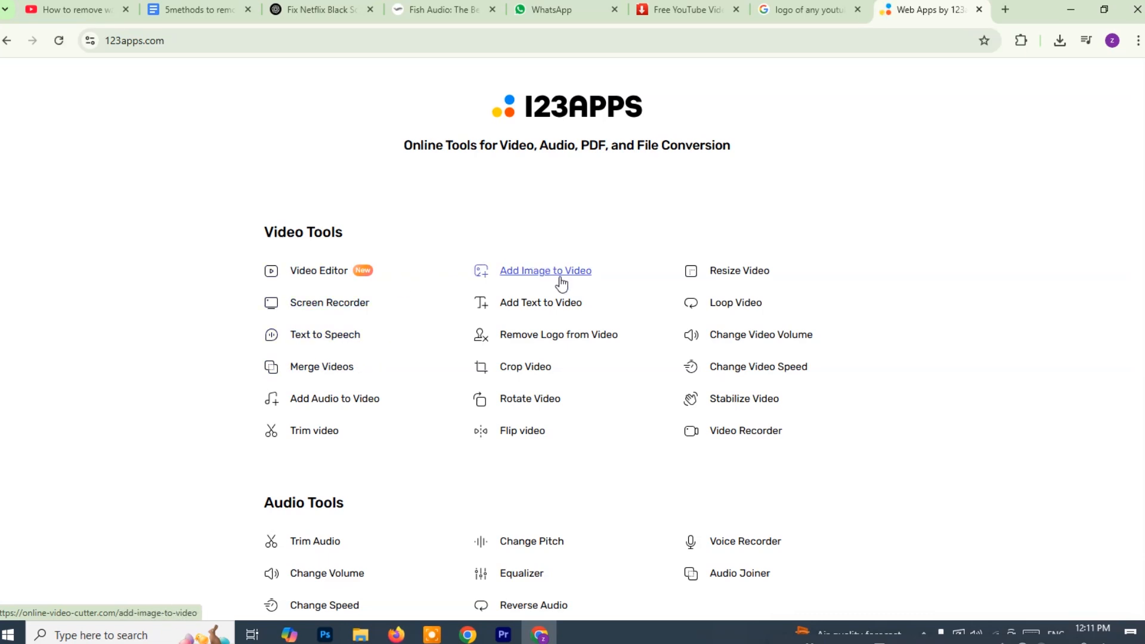
mouse_move(547, 312)
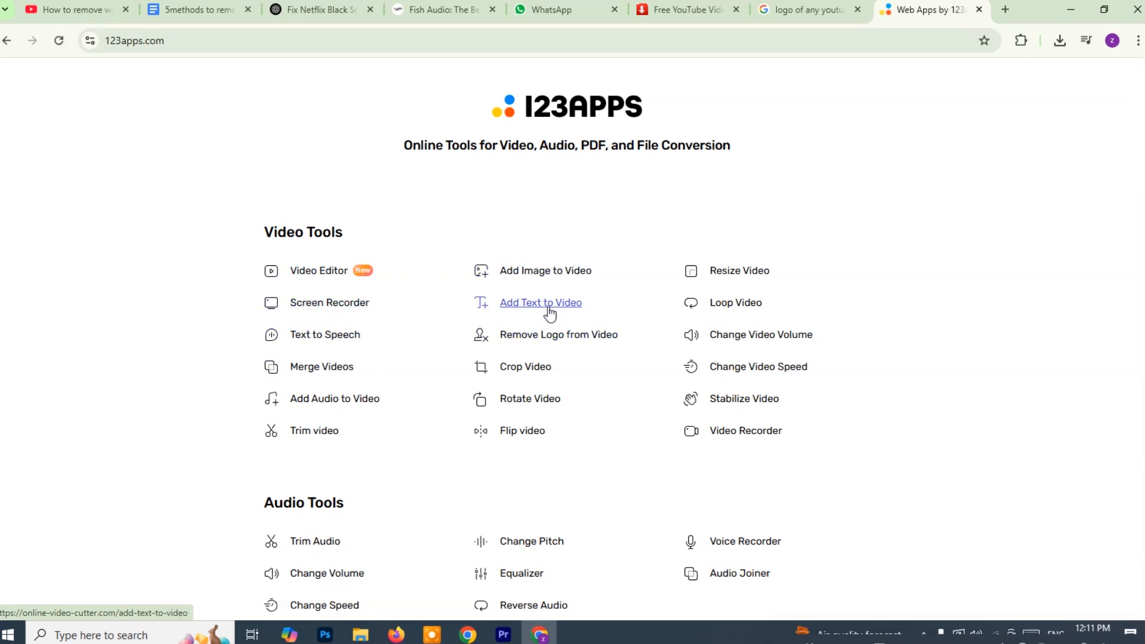
Step: Load kgf aq.mp4 into the 123apps Remove Logo from Video tool
scroll(down, 3)
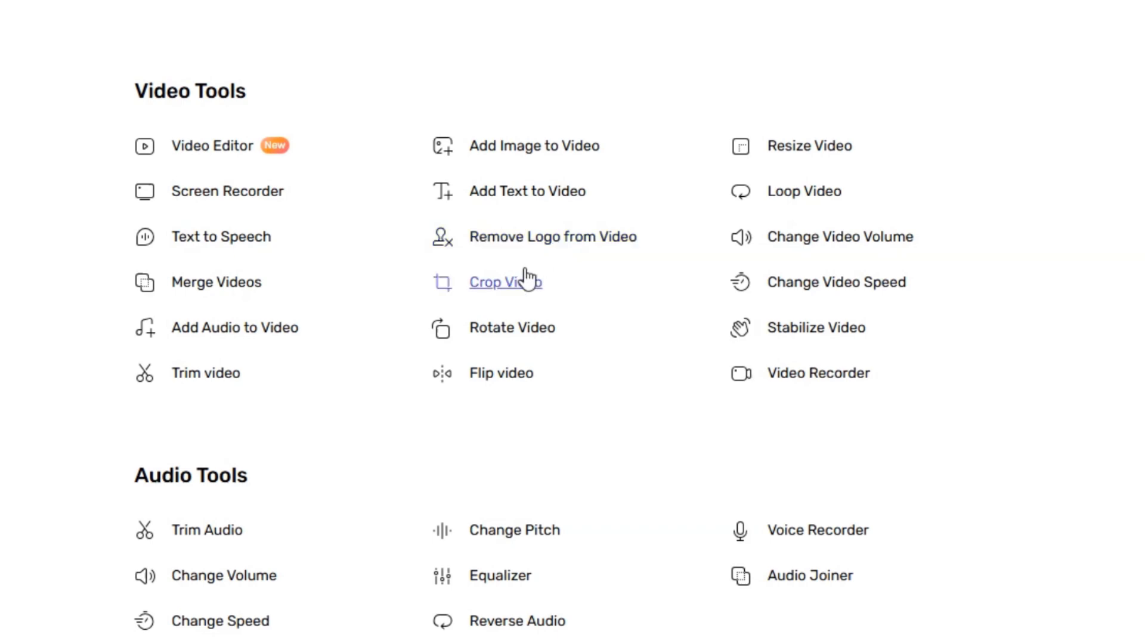
mouse_move(544, 262)
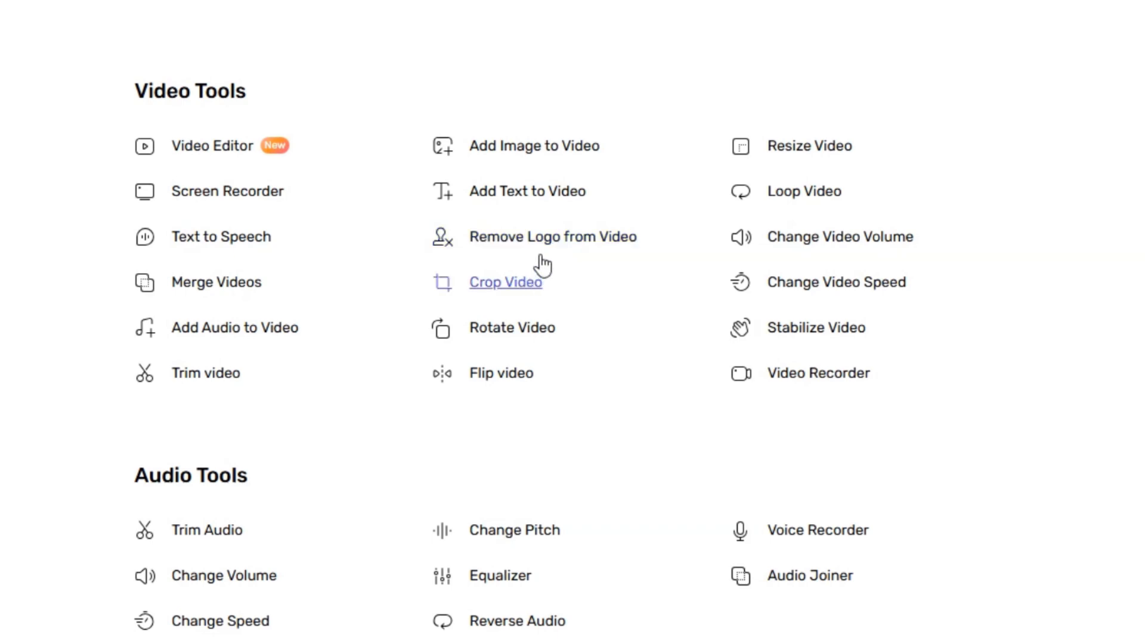
click(553, 236)
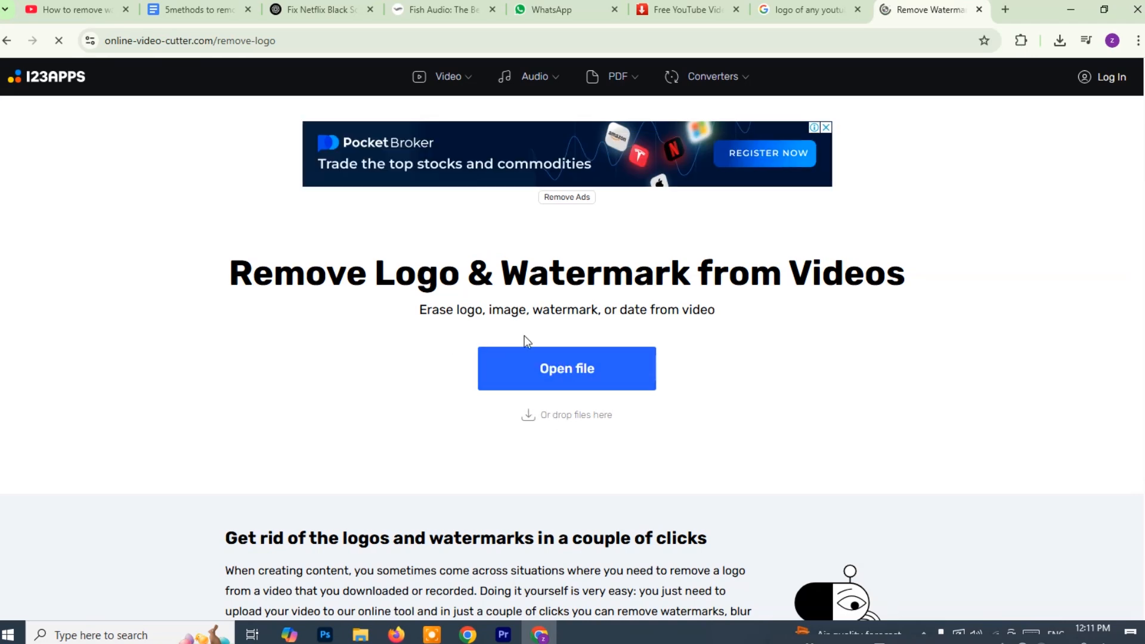
click(567, 369)
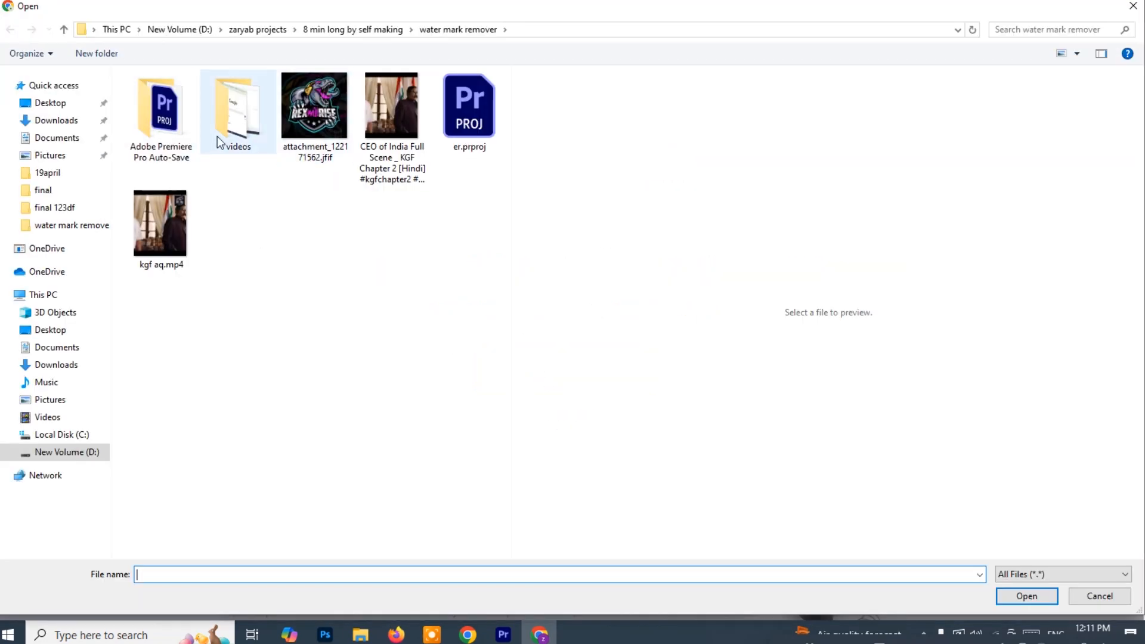
click(159, 222)
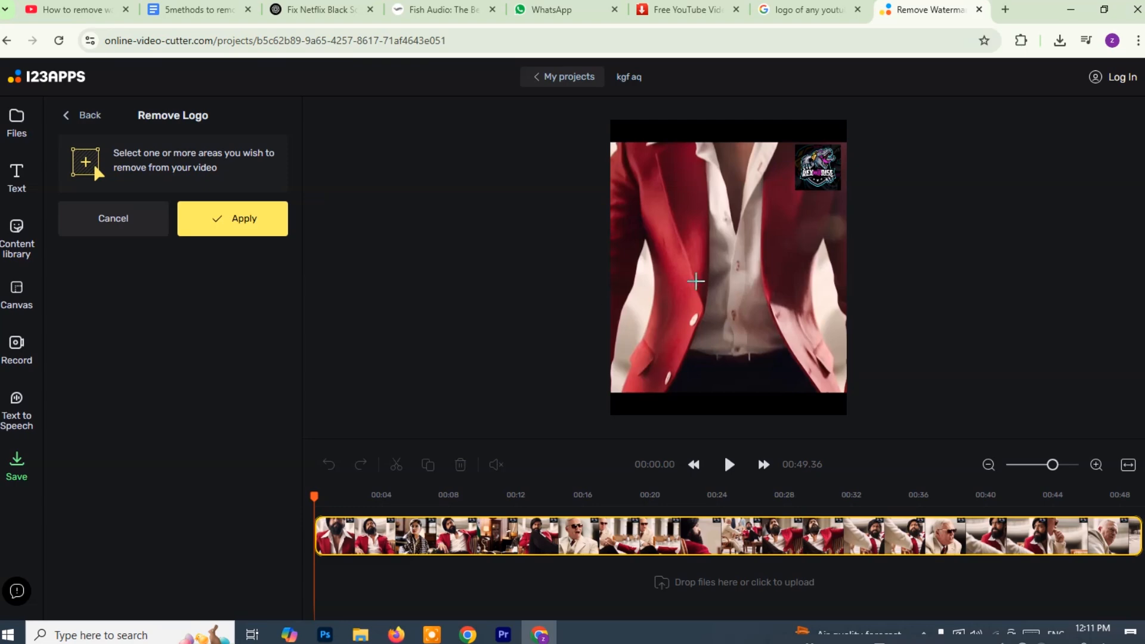
mouse_move(116, 181)
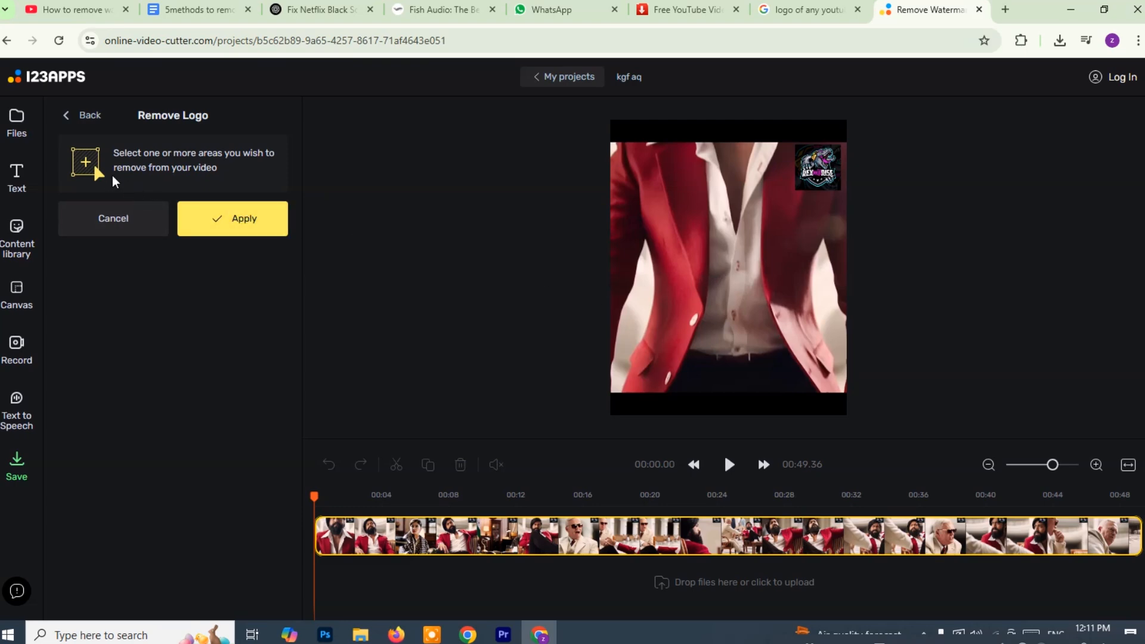
mouse_move(778, 152)
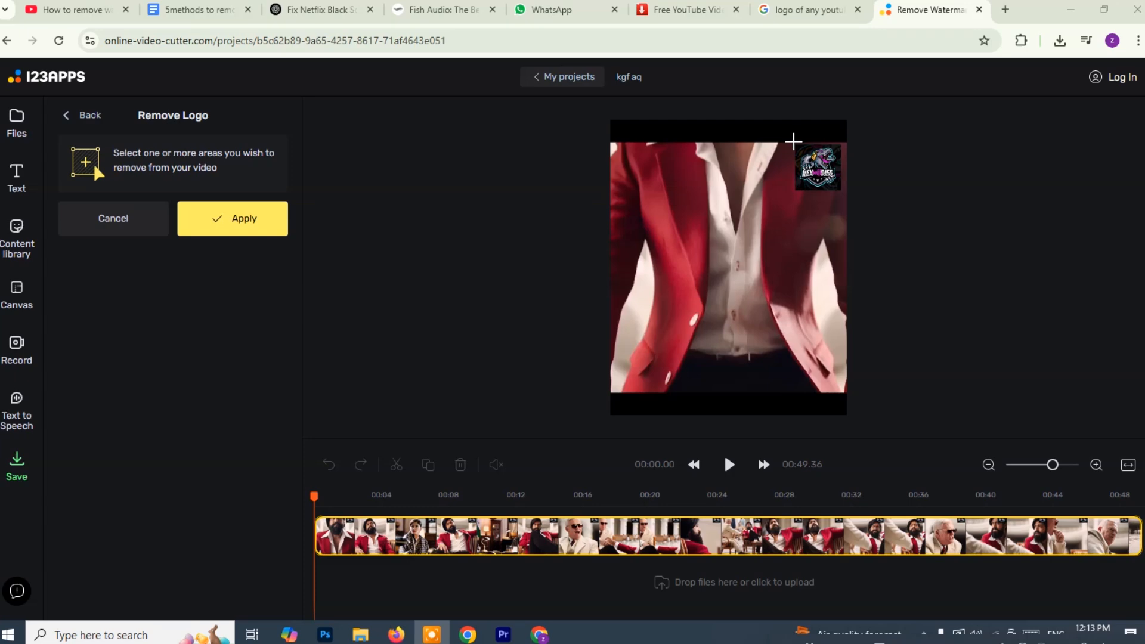
Step: Draw and fit a removal rectangle over the top-right corner logo
drag(795, 141, 802, 165)
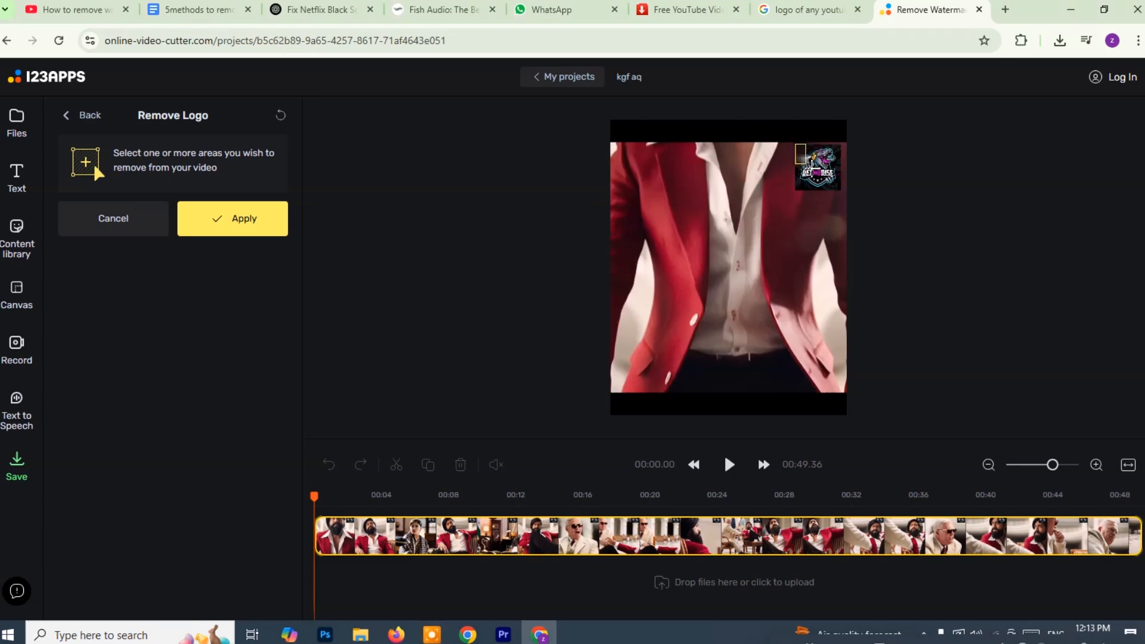
drag(799, 145, 840, 191)
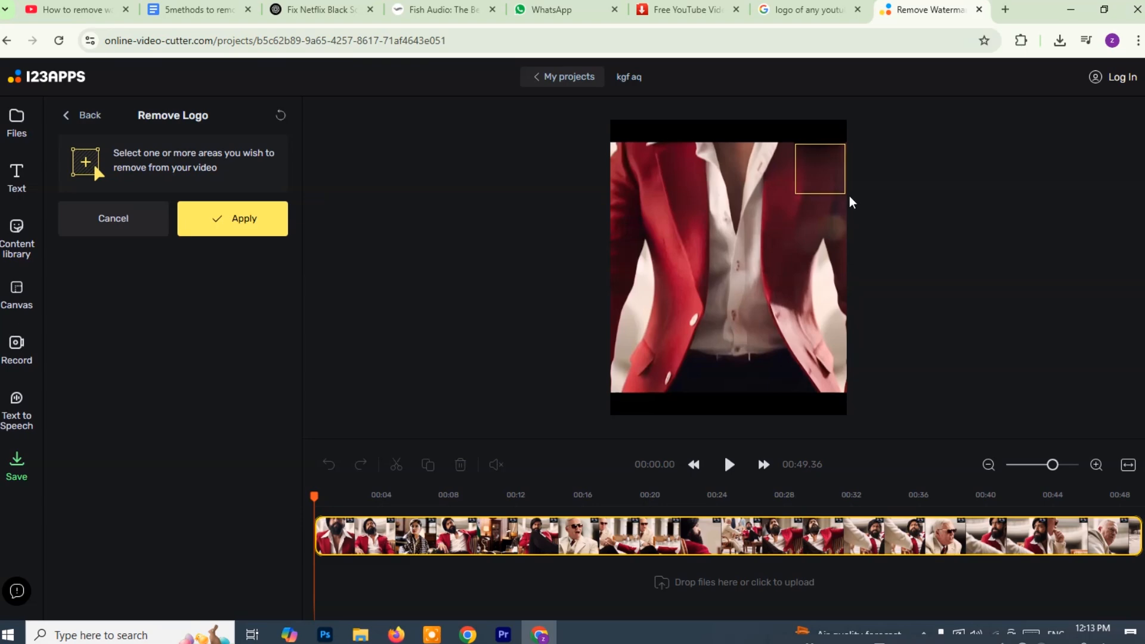
click(820, 169)
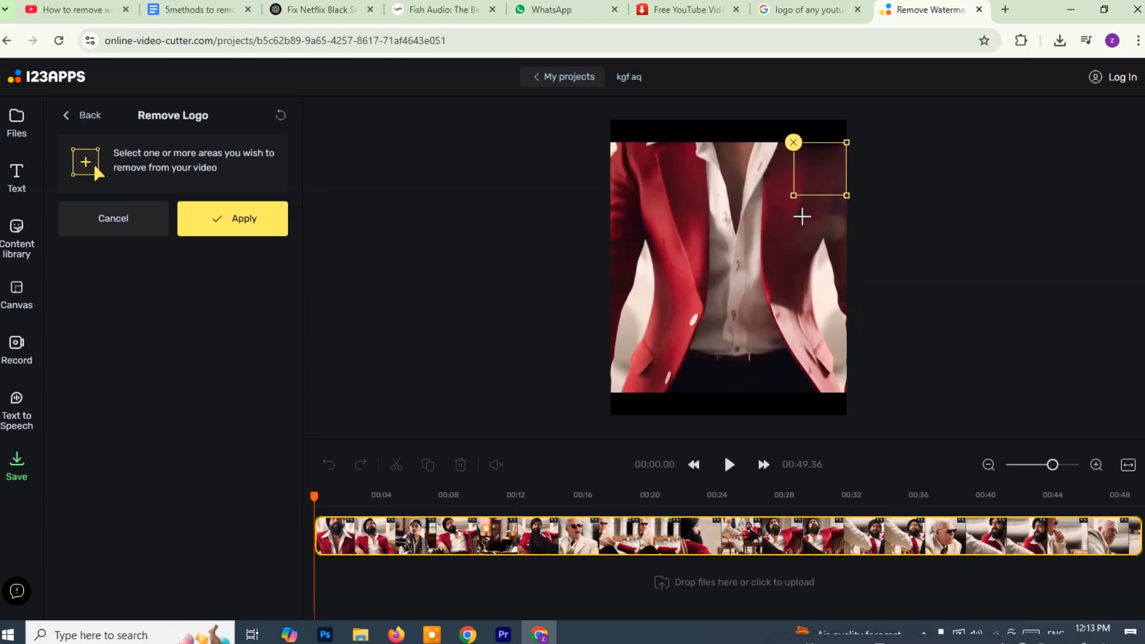
mouse_move(1021, 123)
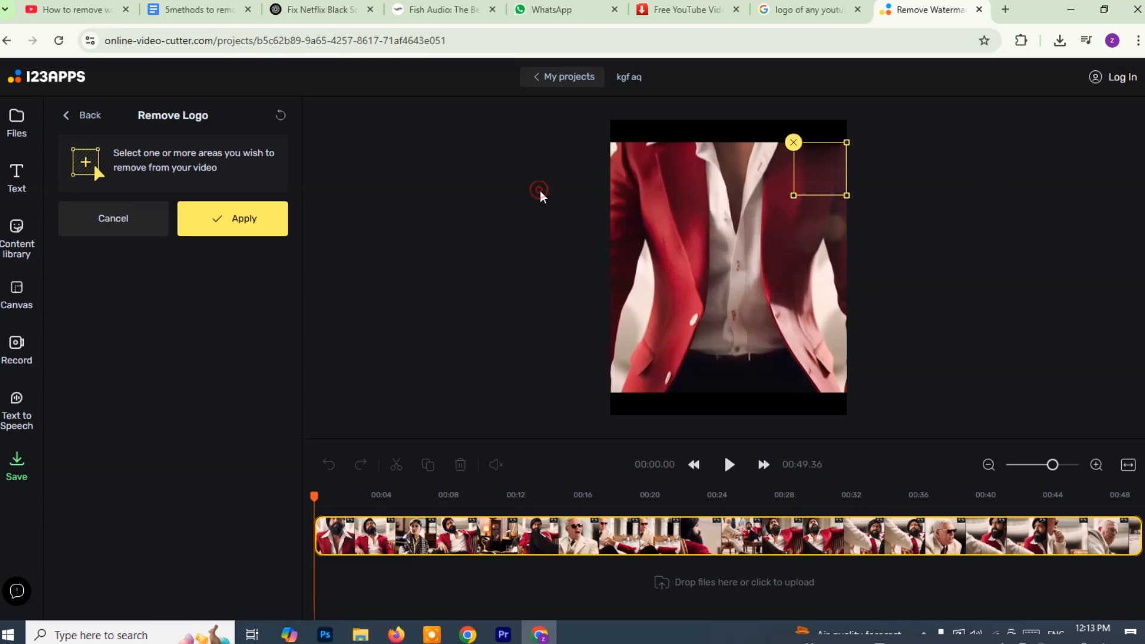
mouse_move(714, 480)
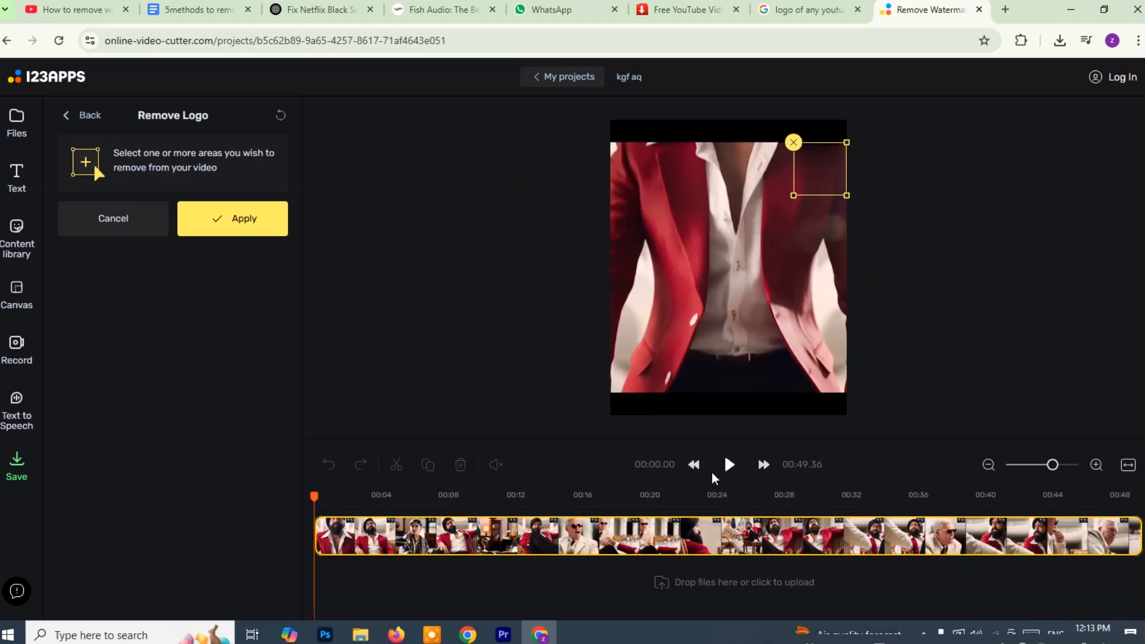
Step: Preview the logo removal in playback, then export the cleaned video
click(729, 464)
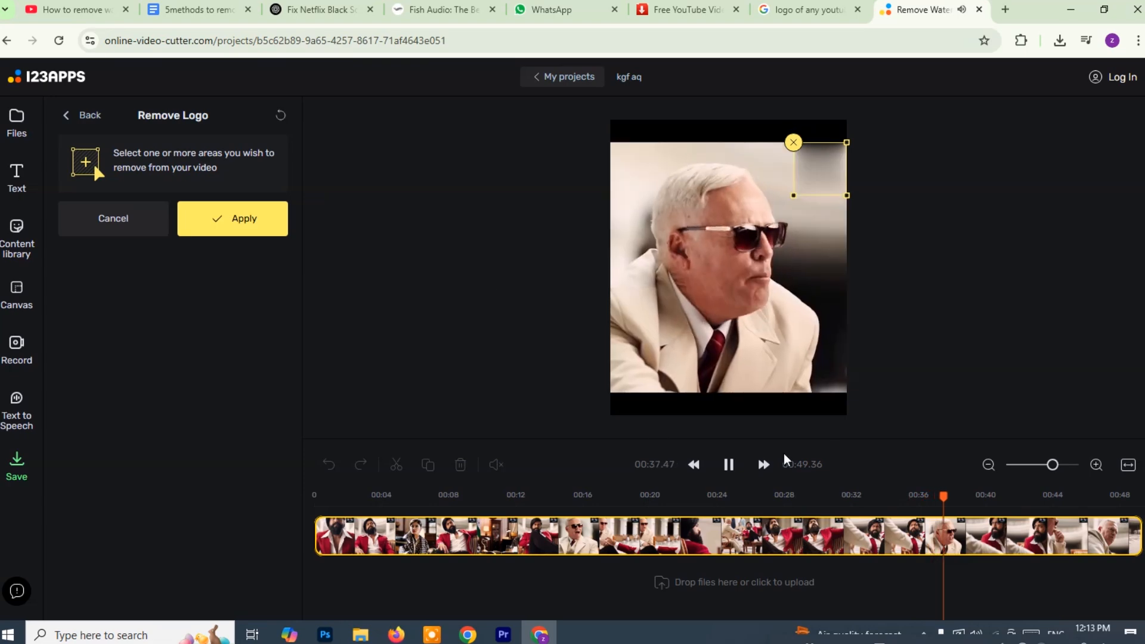
click(729, 464)
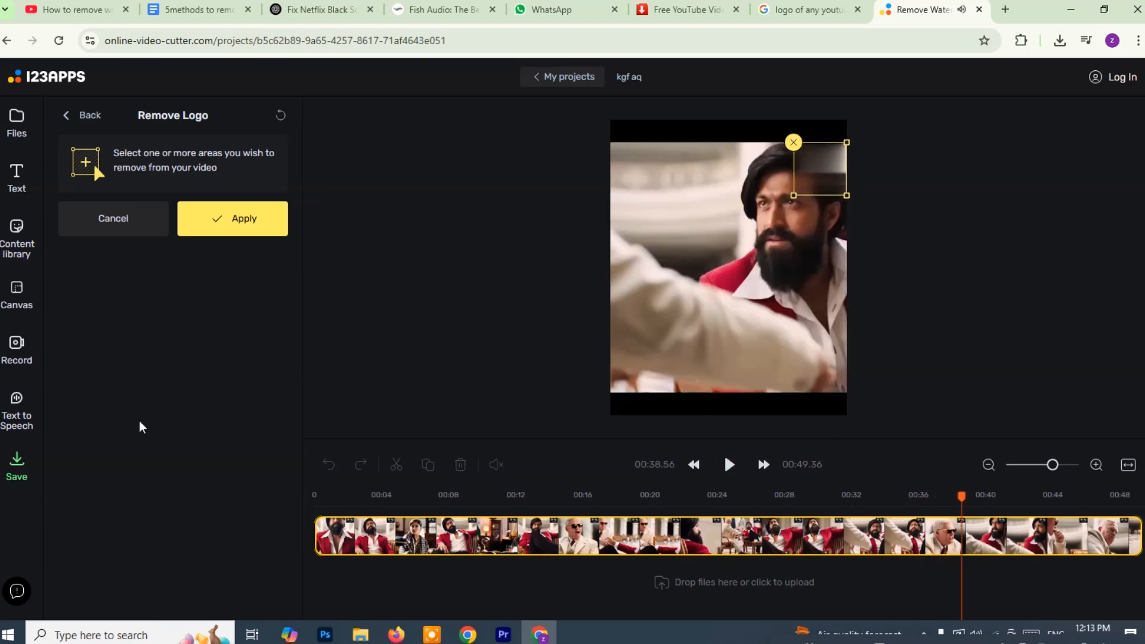
mouse_move(36, 477)
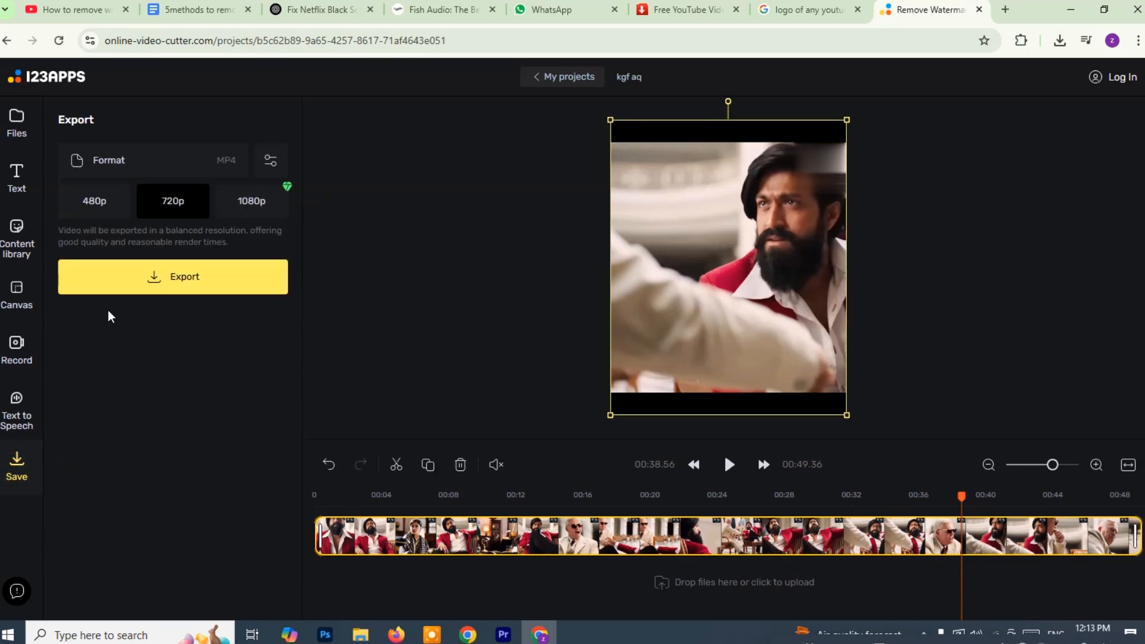
click(173, 277)
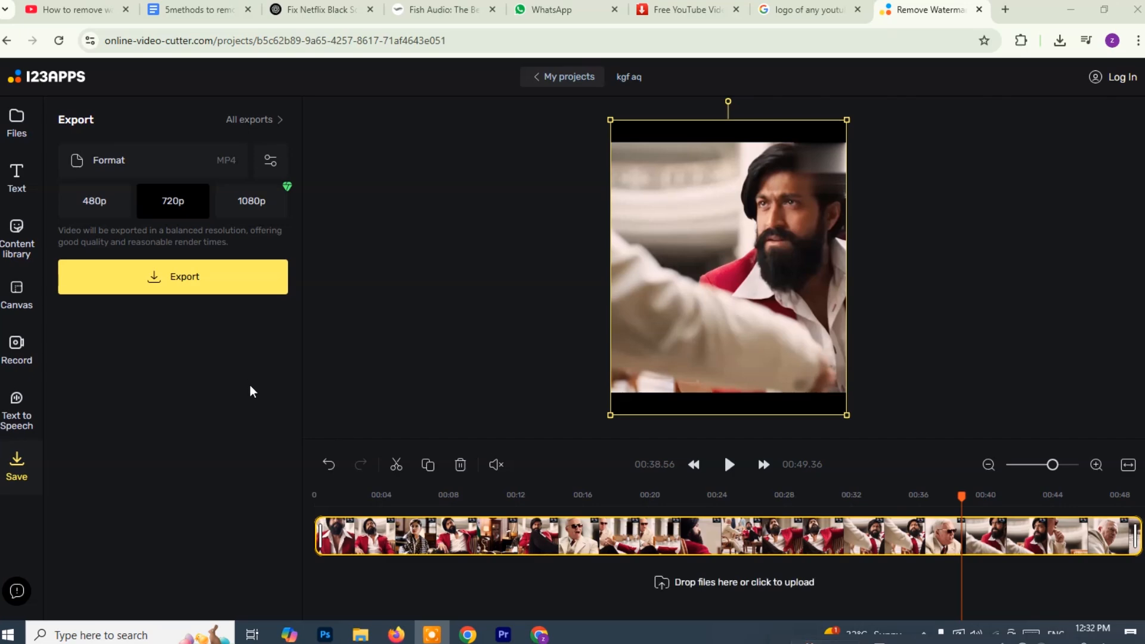
mouse_move(266, 353)
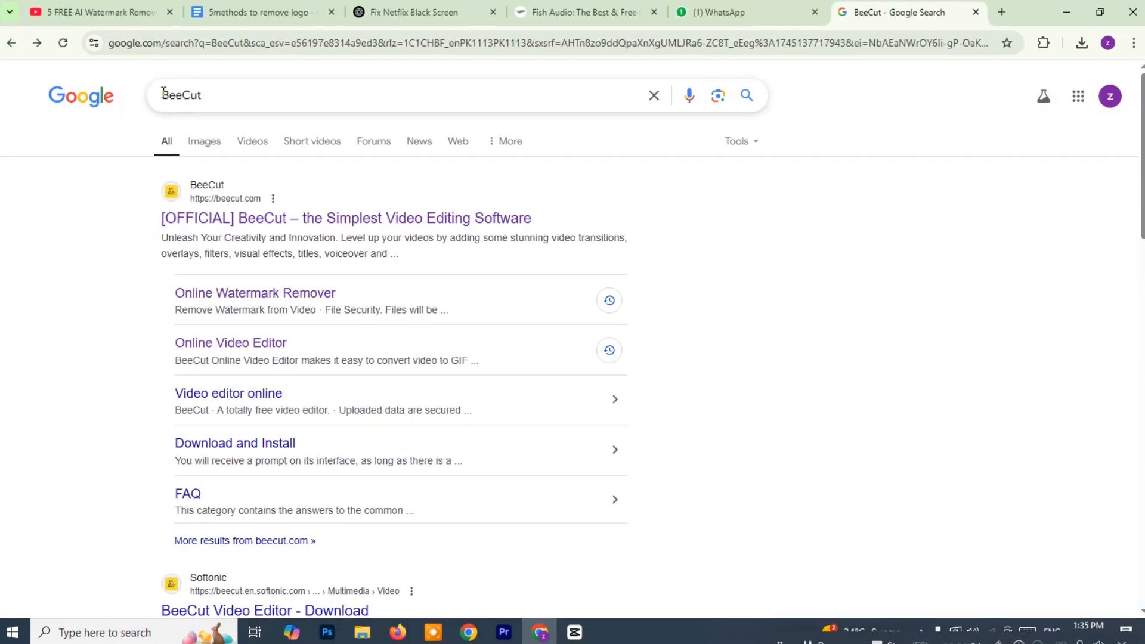
Step: Reach BeeCut's online Remove Watermark tool from the official site's online tools
click(195, 94)
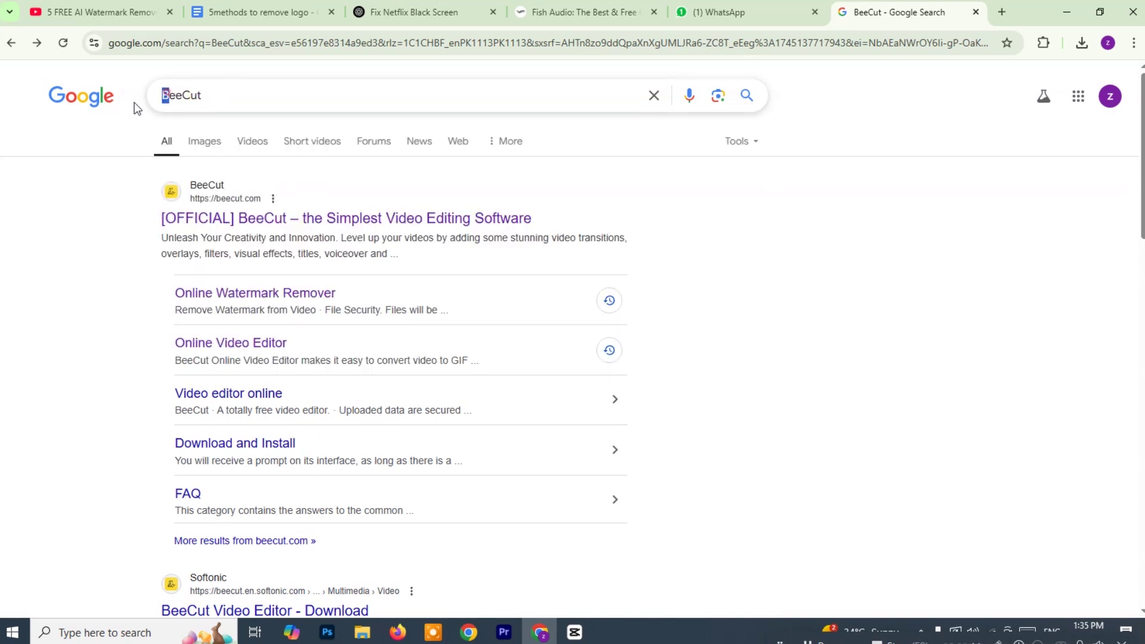
click(219, 95)
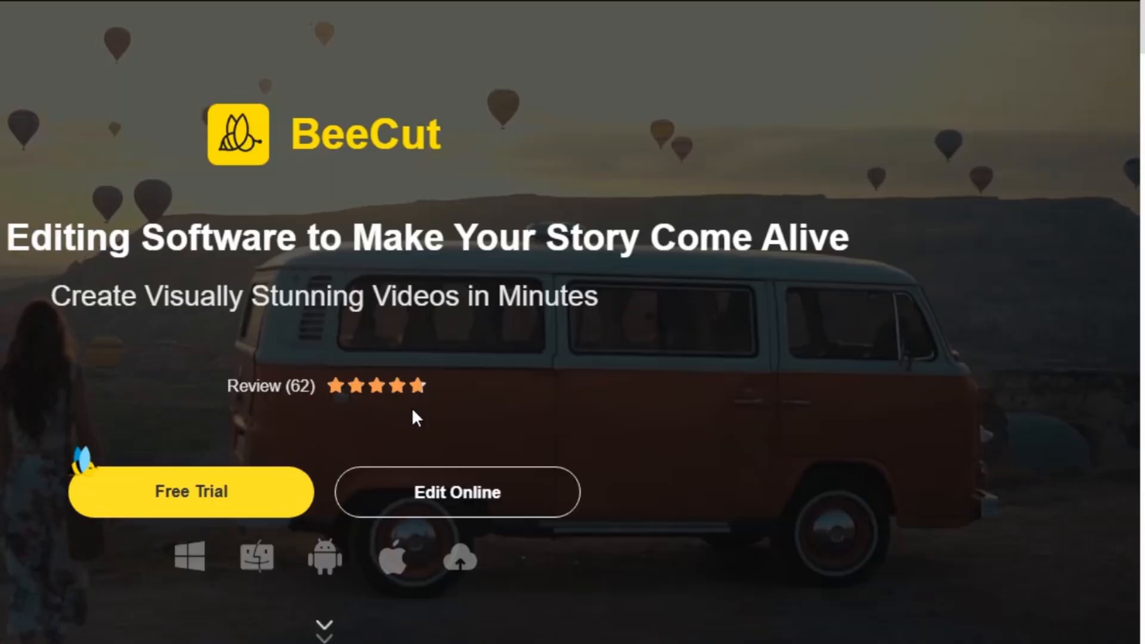
click(458, 491)
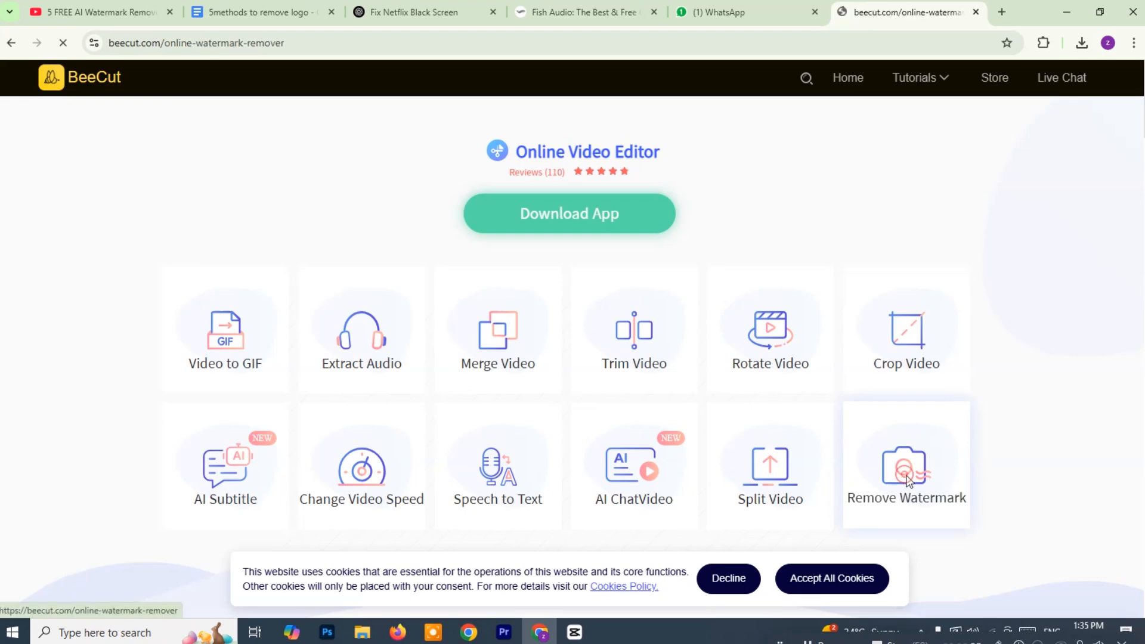
click(905, 470)
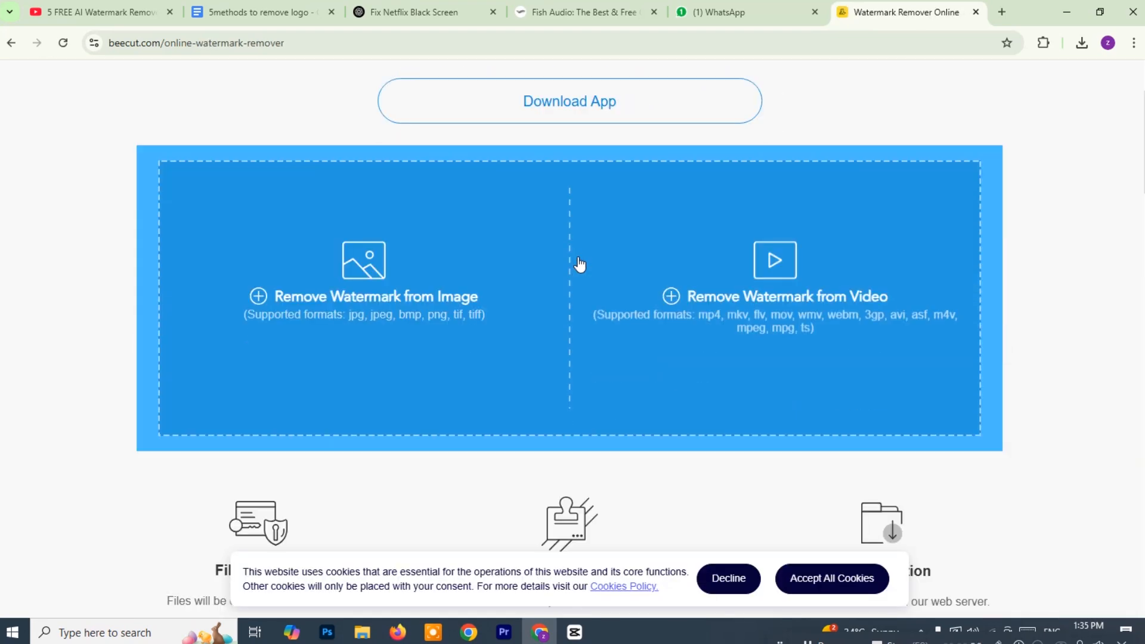
scroll(down, 3)
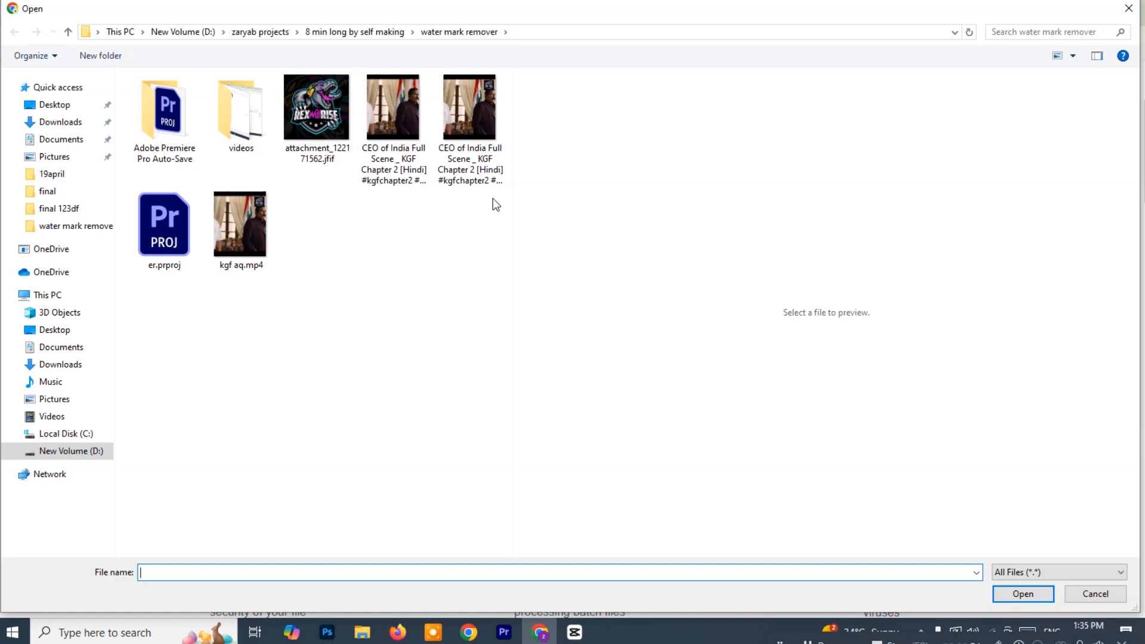
Step: Select the second CEO of India Full Scene KGF mp4 and upload it into BeeCut's watermark remover
click(241, 224)
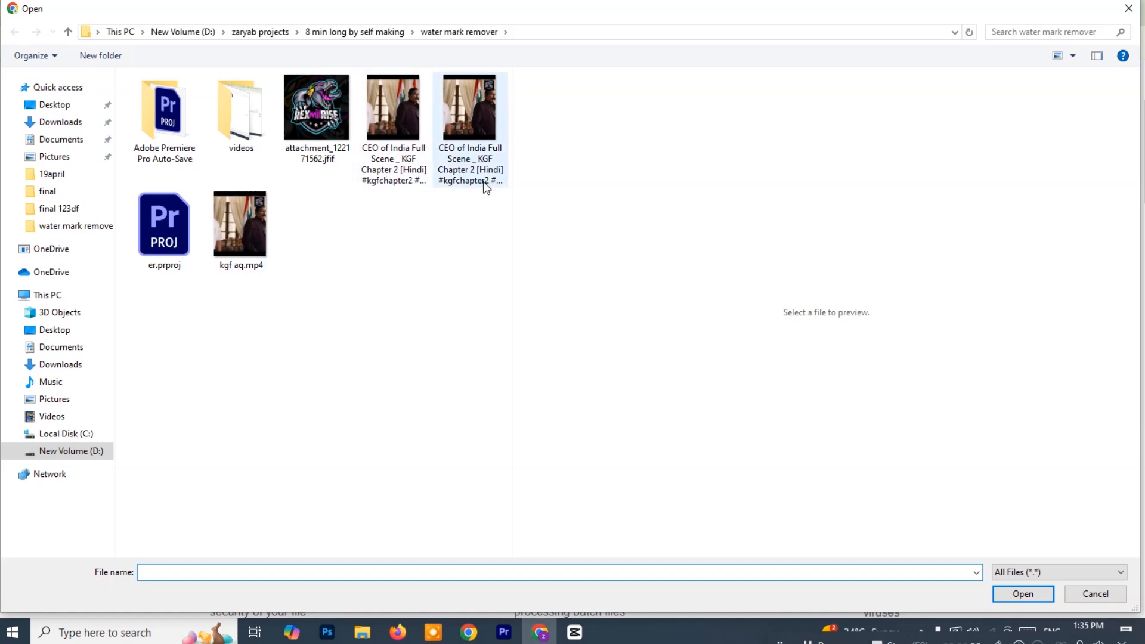
click(470, 106)
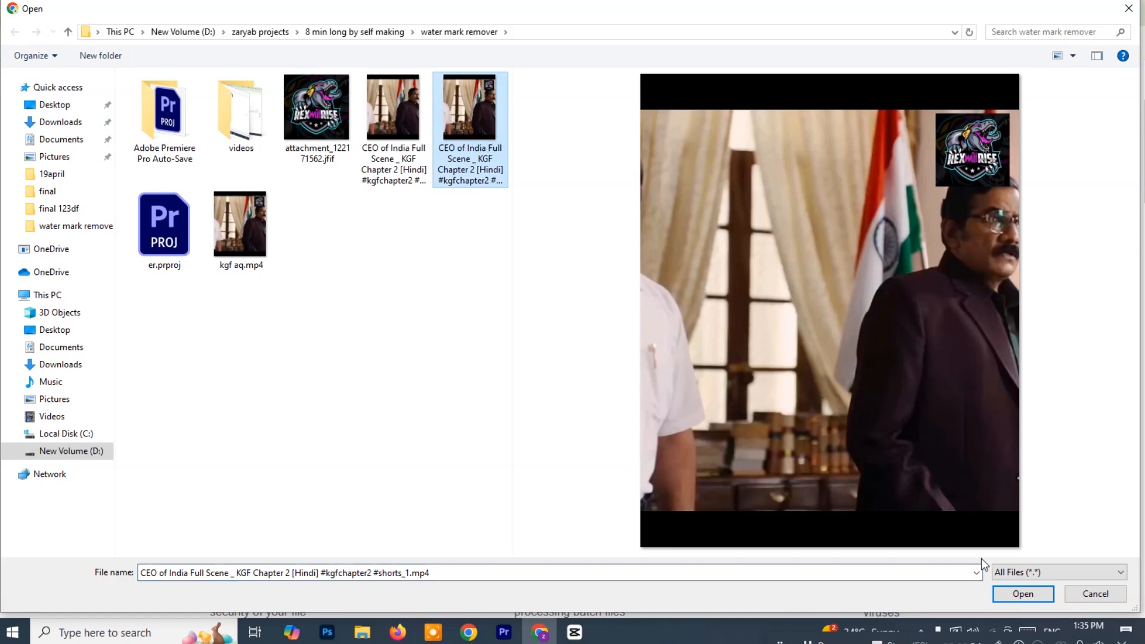
click(1023, 594)
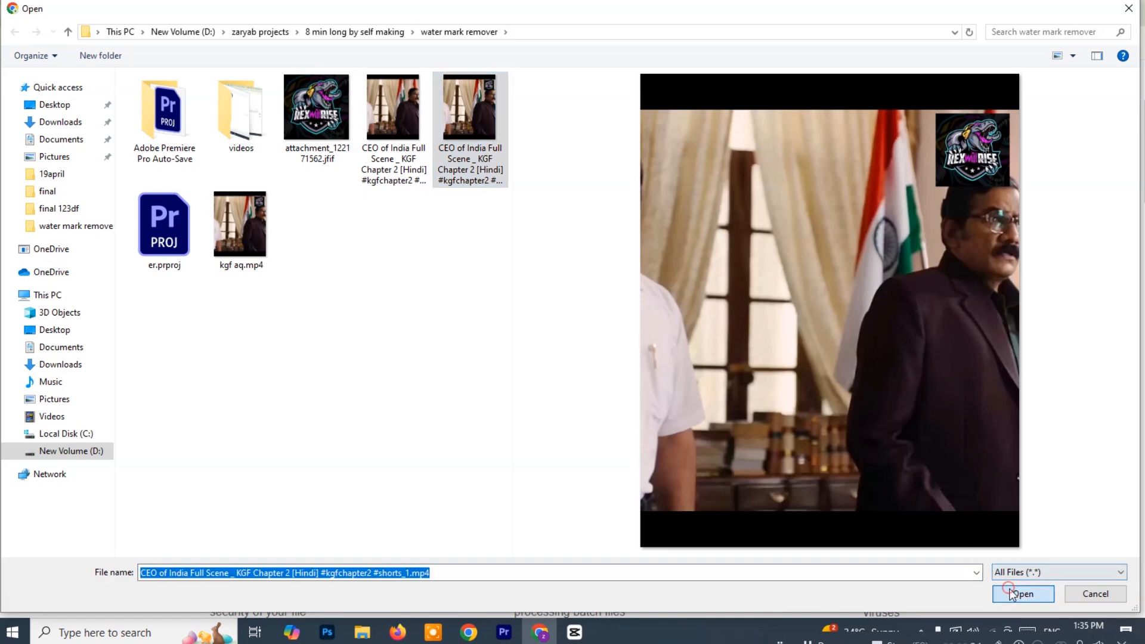
click(1023, 594)
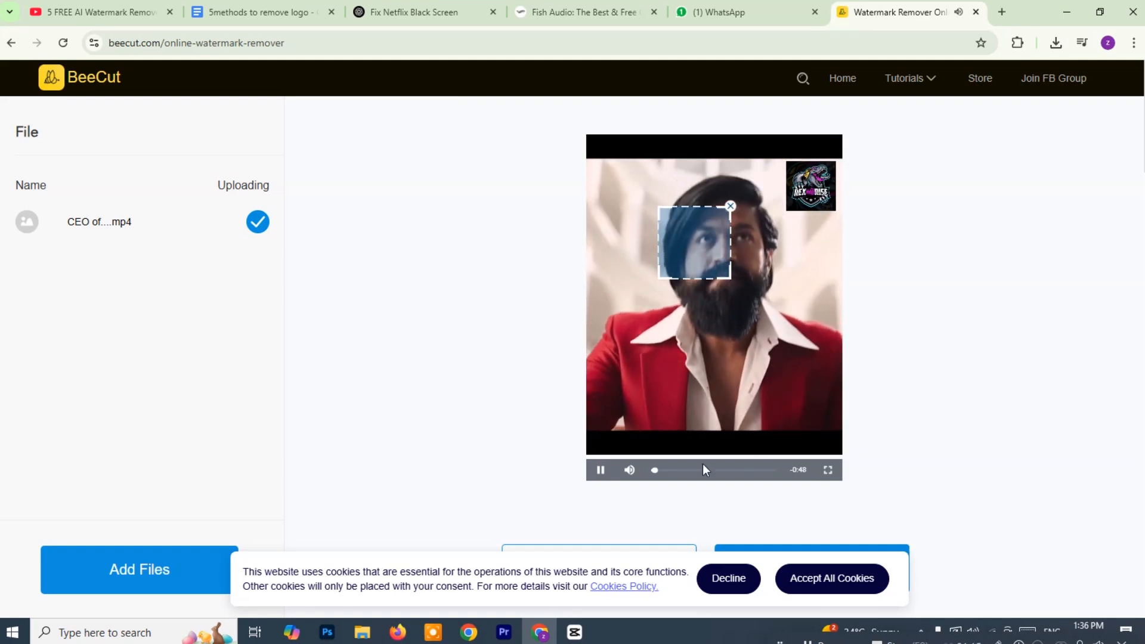
Step: Place the removal box over the top-right logo and erase it from the clip
click(600, 470)
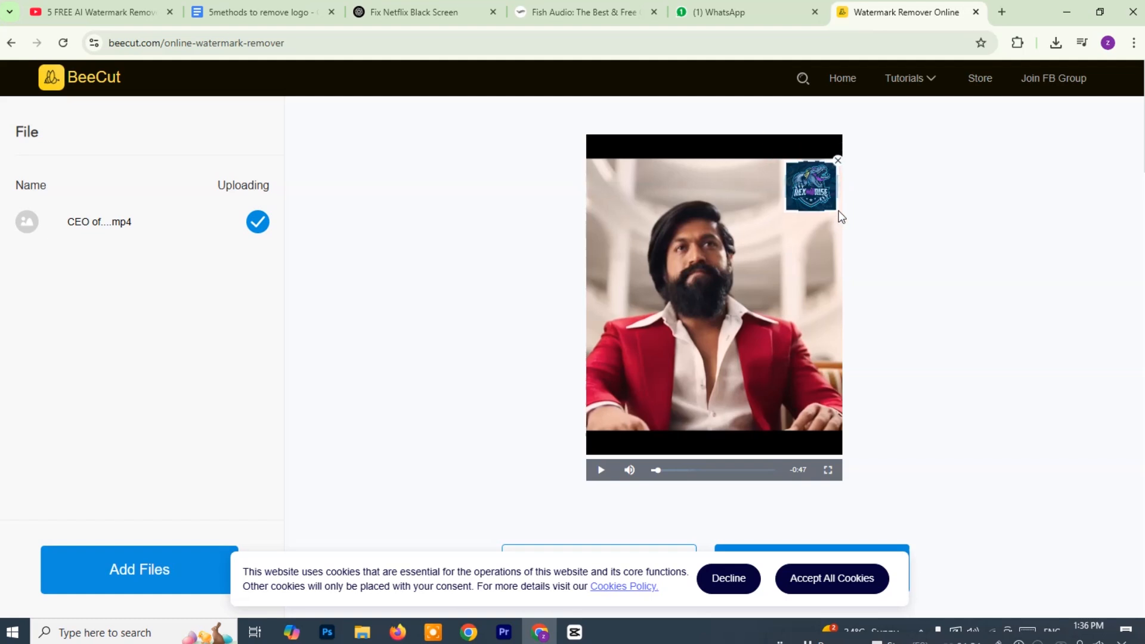
mouse_move(847, 232)
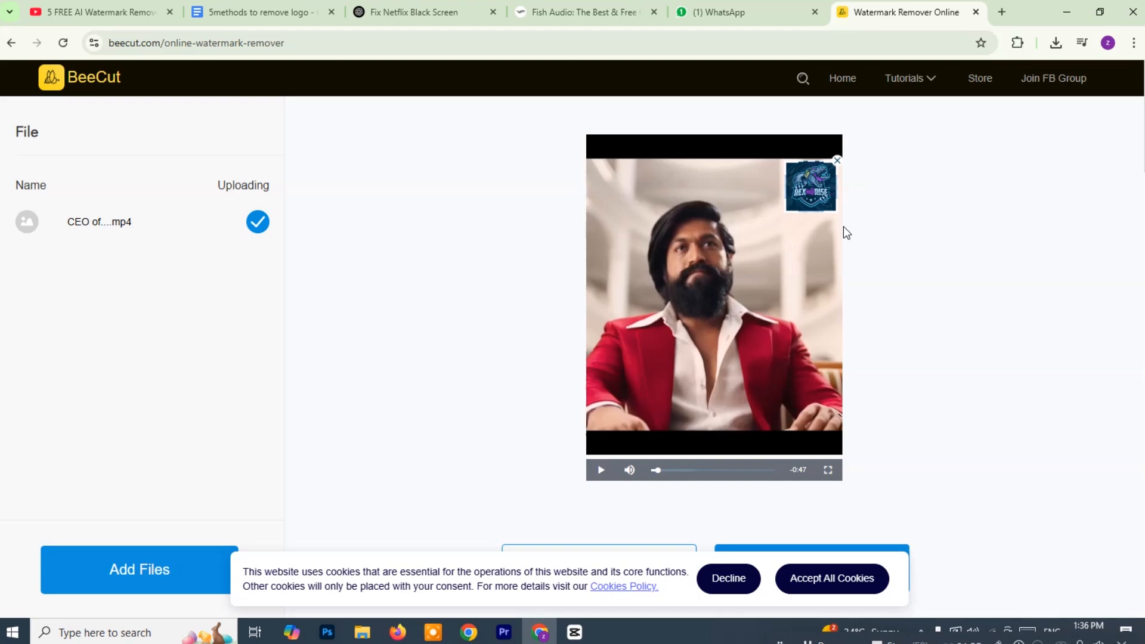
scroll(down, 3)
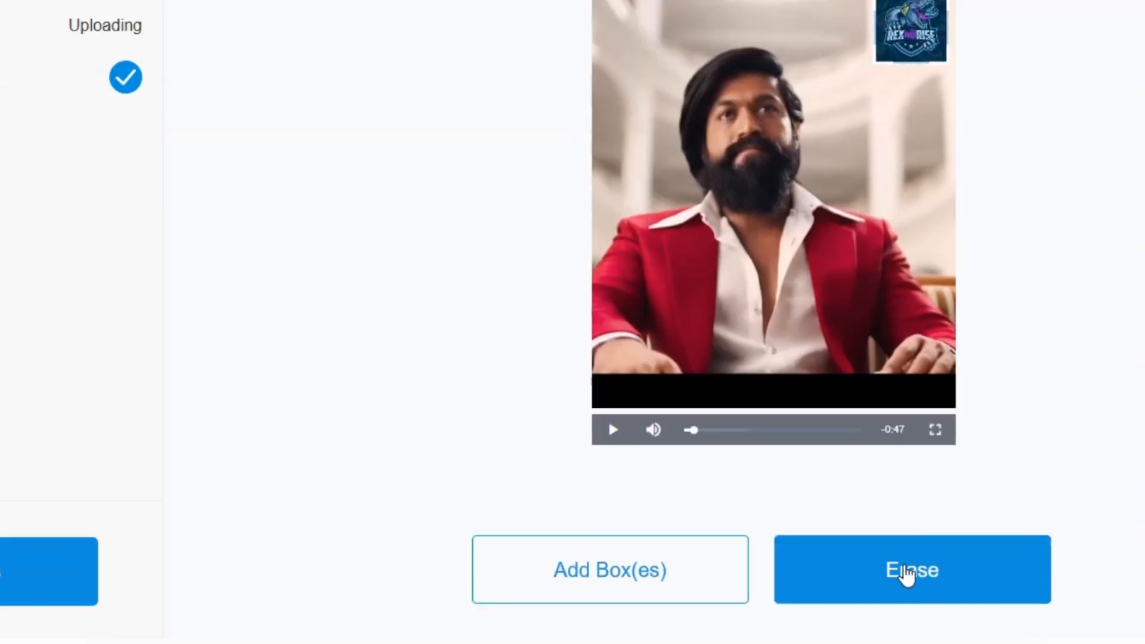
click(912, 569)
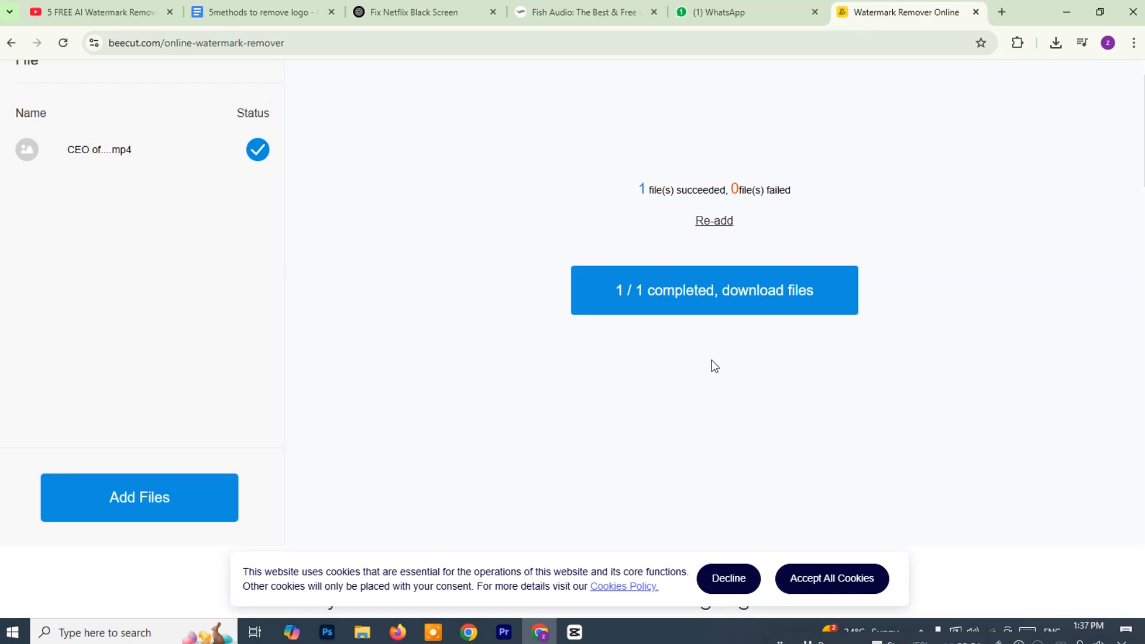
Step: Download the cleaned mp4, play it logo-free in Media Player from Downloads, then return to the Premiere project
click(696, 303)
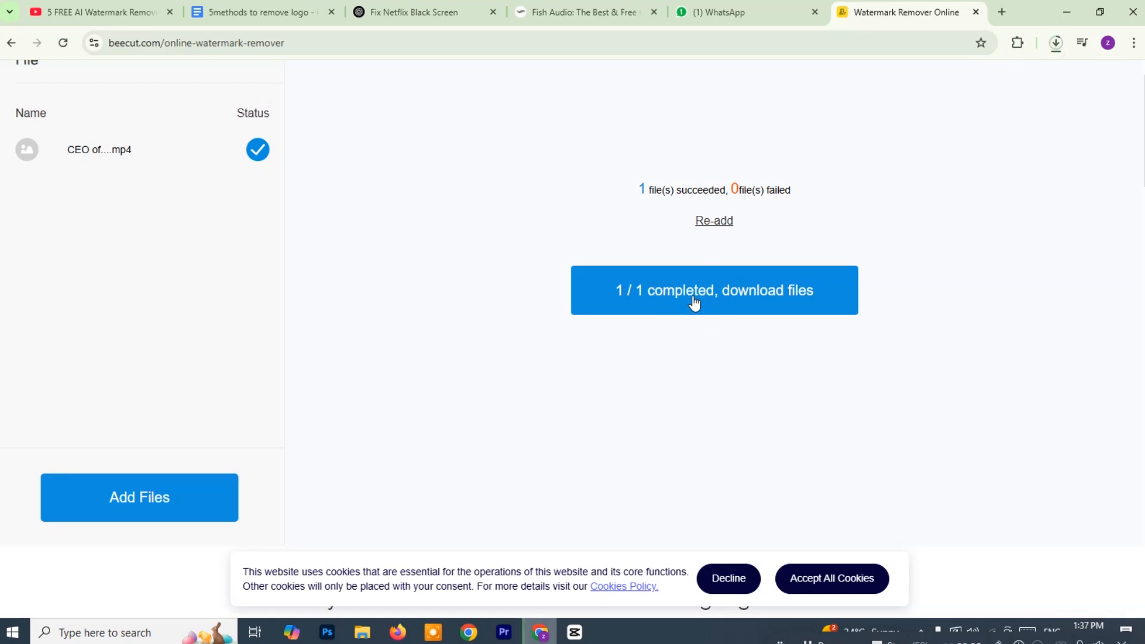
click(713, 290)
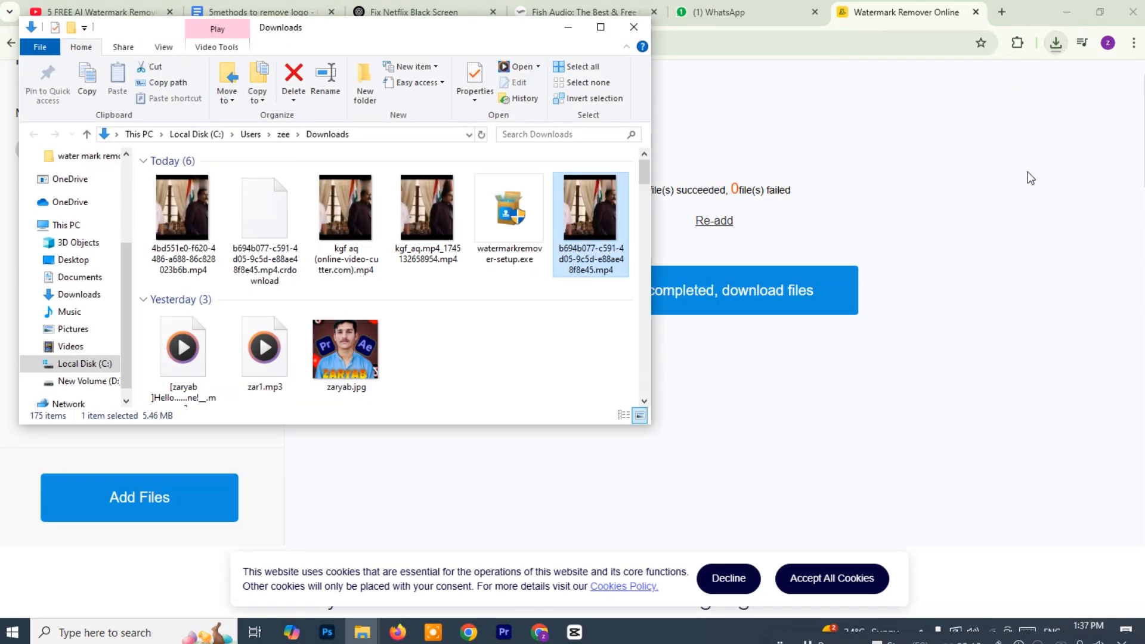
double_click(590, 208)
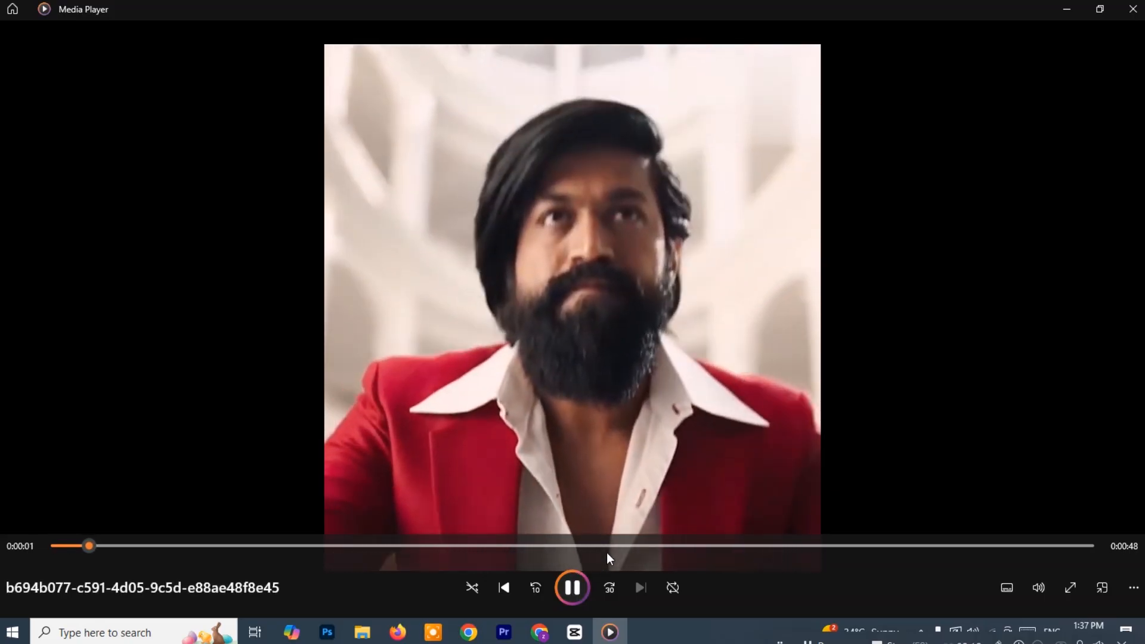
click(504, 631)
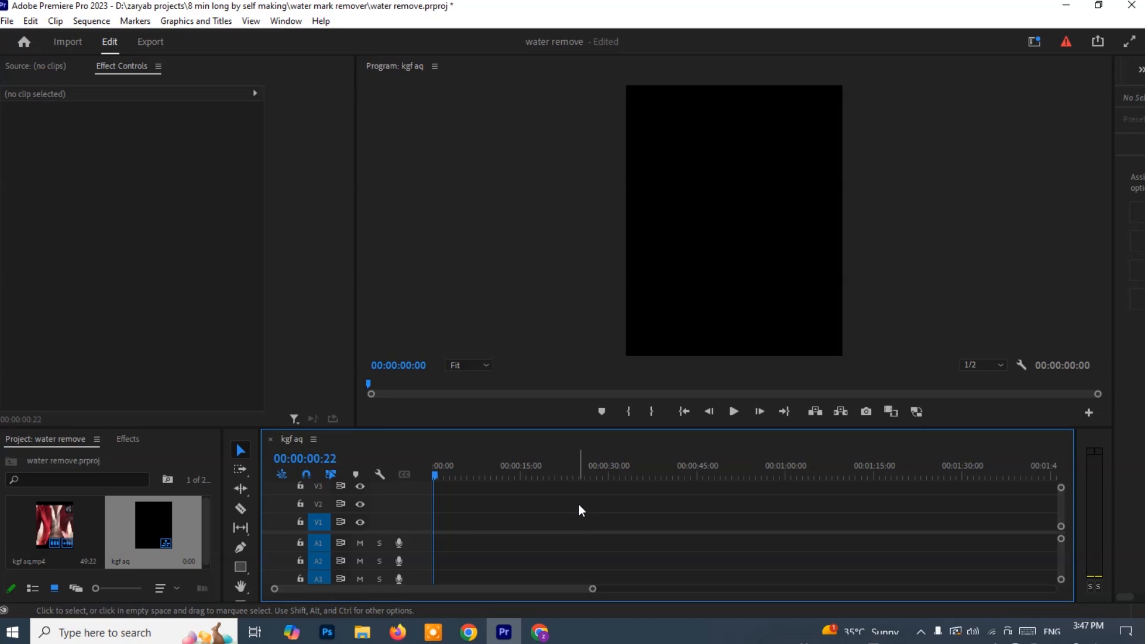
mouse_move(515, 508)
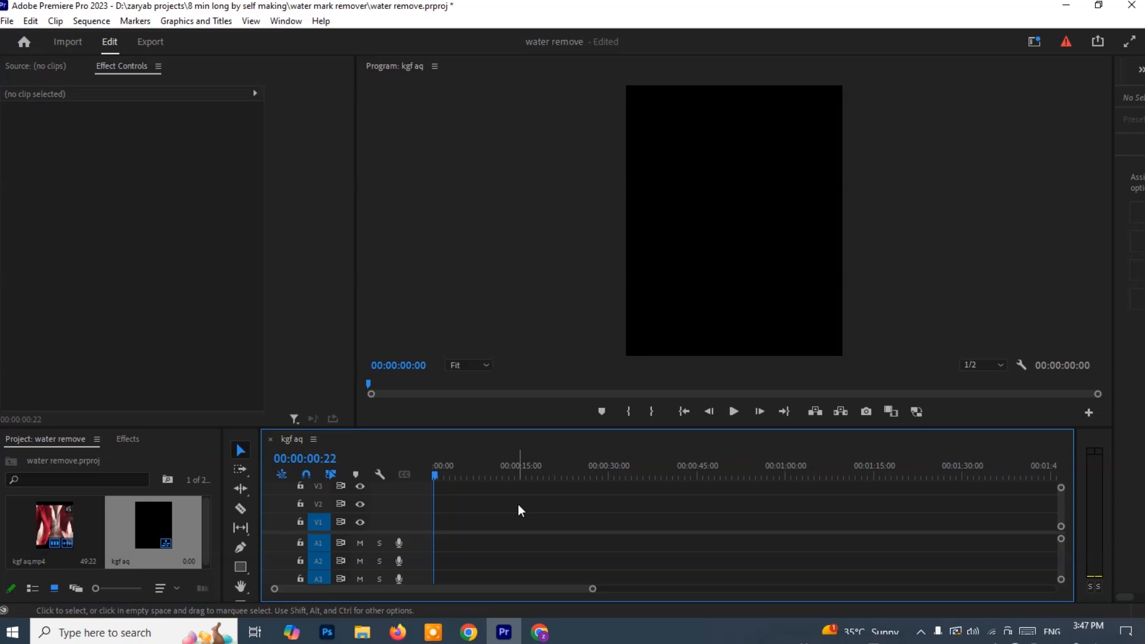
Step: Place kgf aq.mp4 on the timeline and search the Effects panel for blur to reach Gaussian Blur
drag(55, 526, 577, 522)
text(blur)
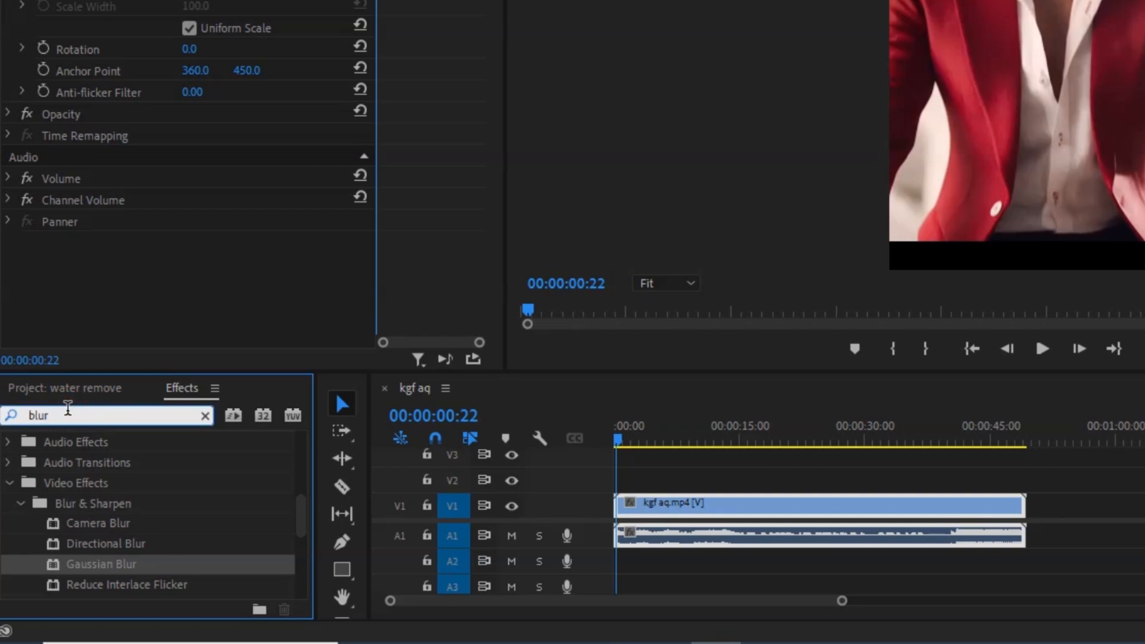
click(205, 415)
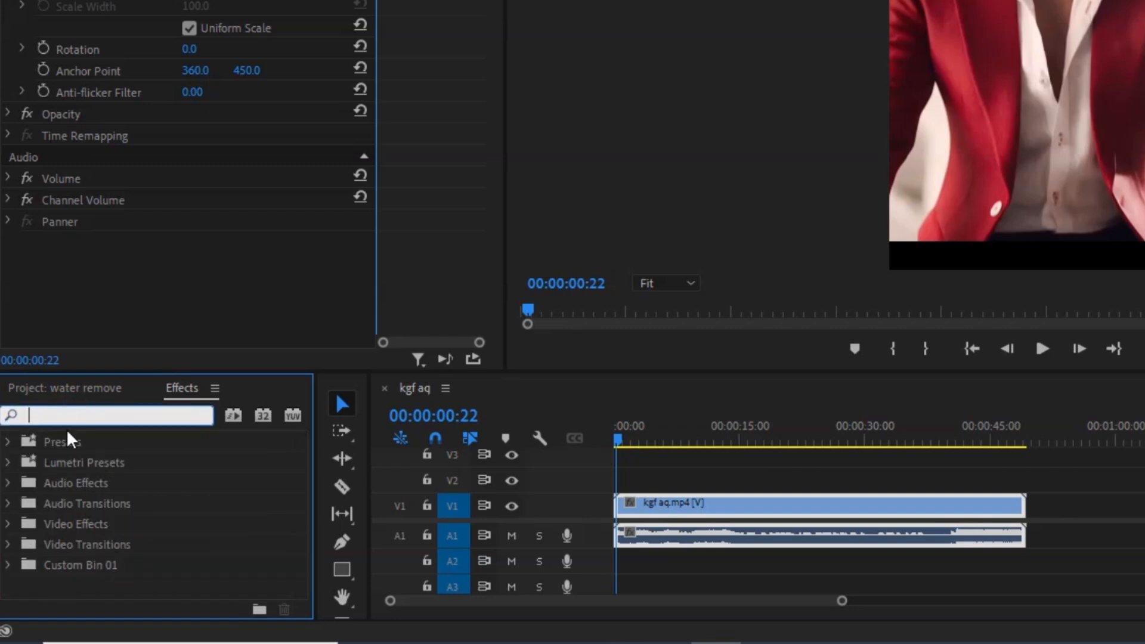
text(blur)
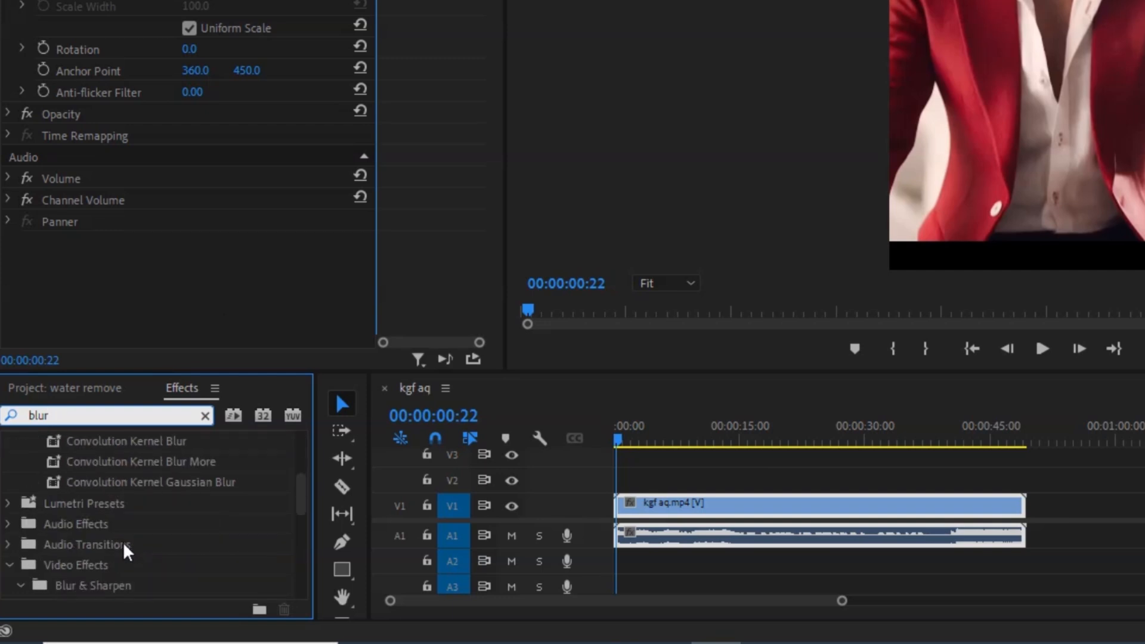
scroll(down, 3)
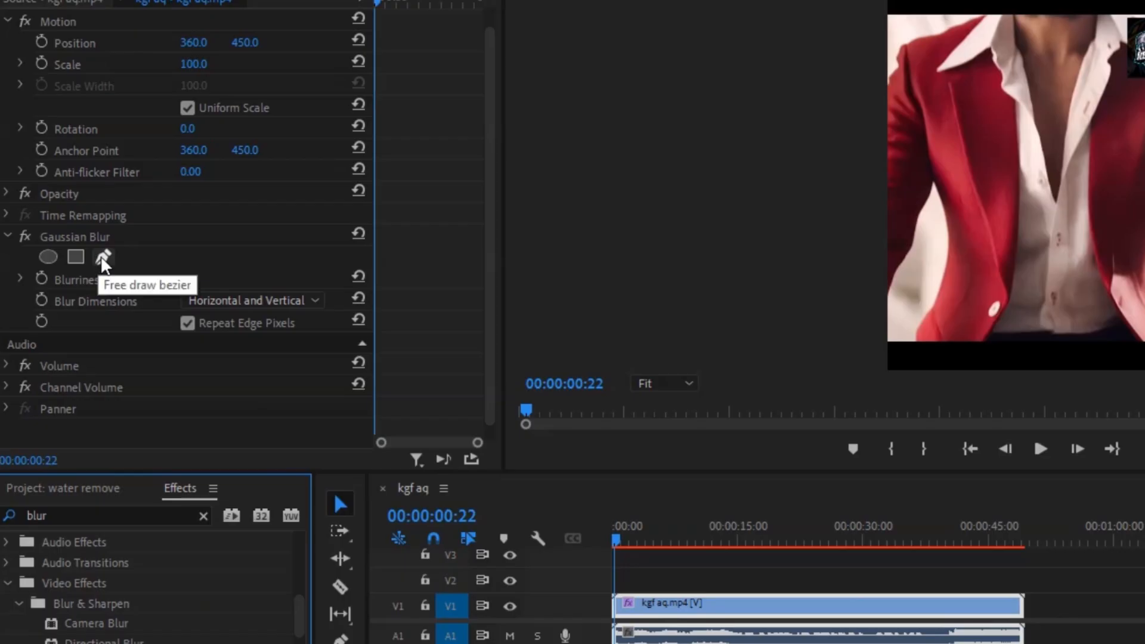
Step: Draw a free bezier mask over the corner logo and raise Gaussian Blur Blurriness until it is hidden
click(103, 258)
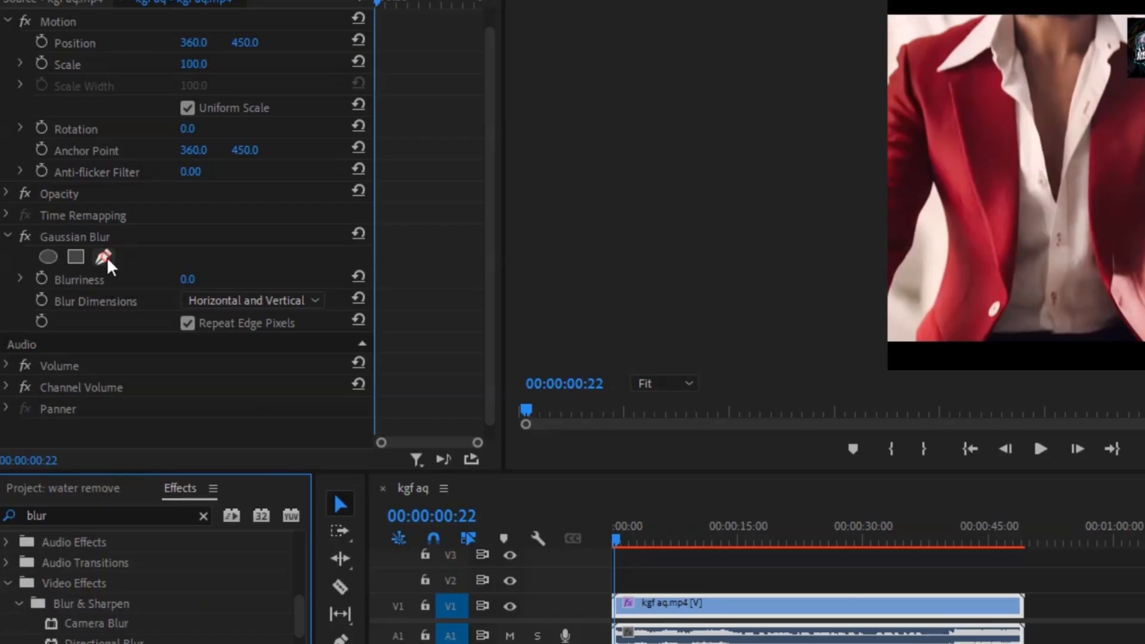
click(104, 258)
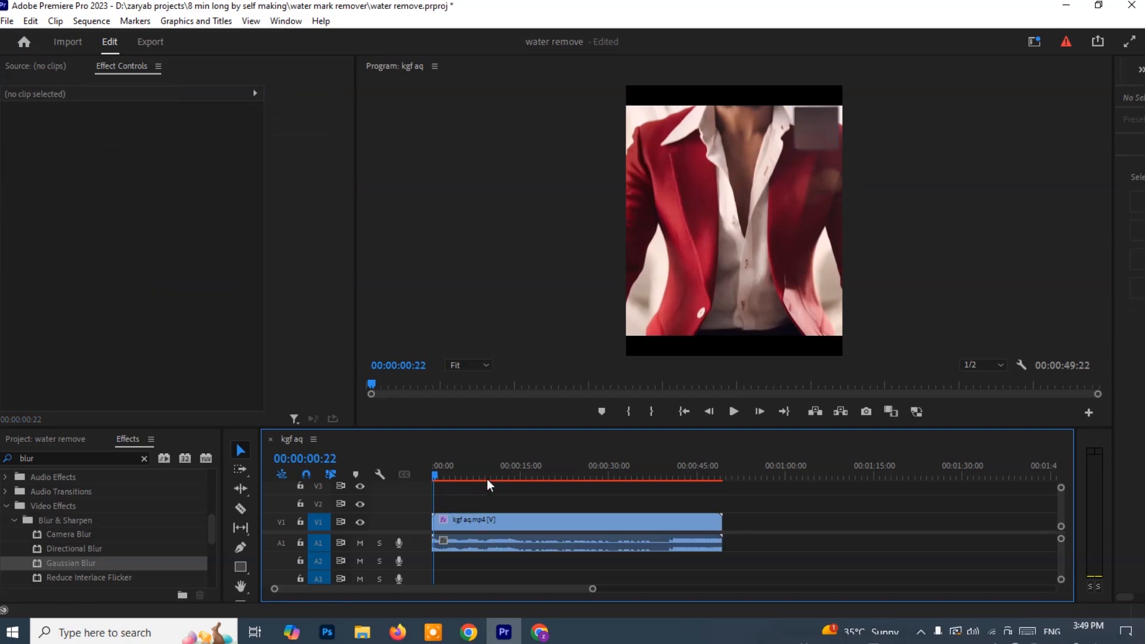
click(734, 412)
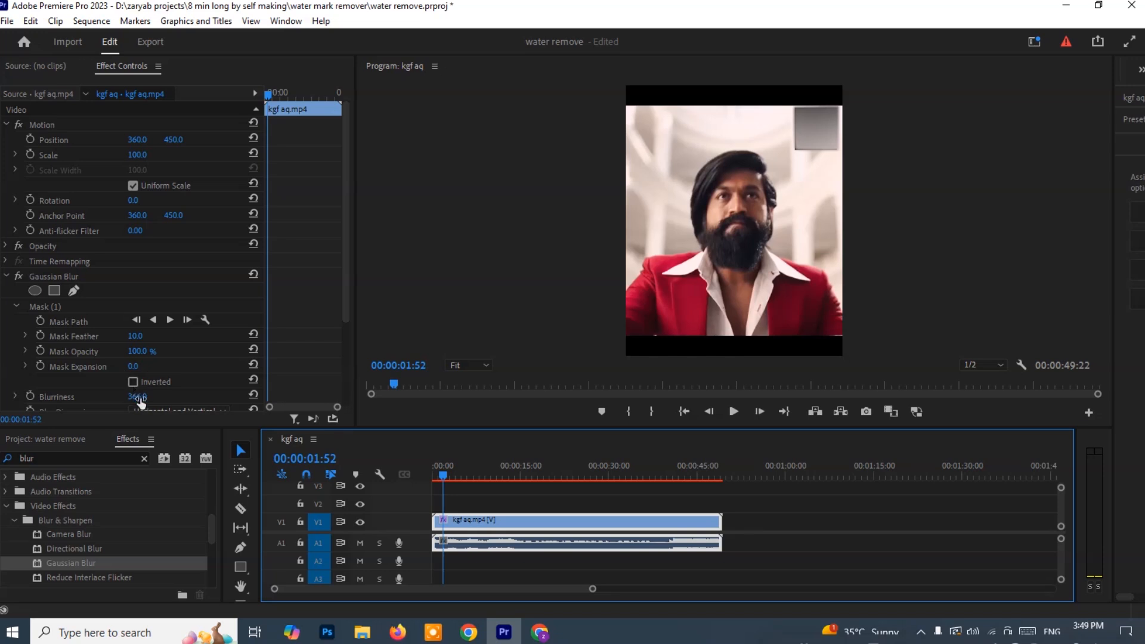
drag(138, 396, 154, 396)
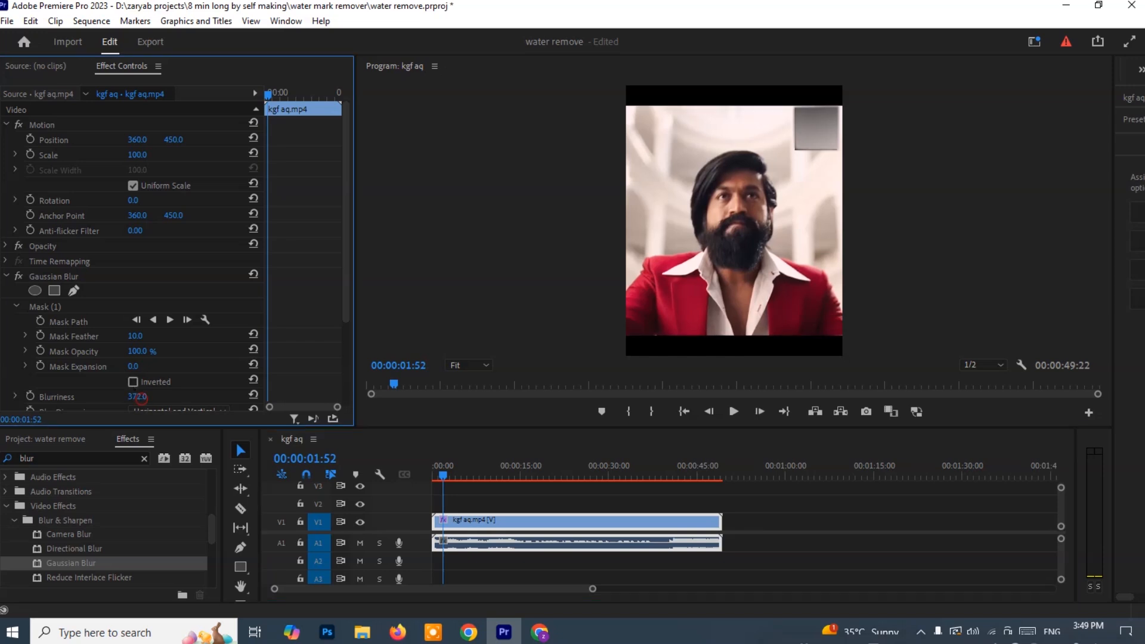
drag(135, 396, 135, 396)
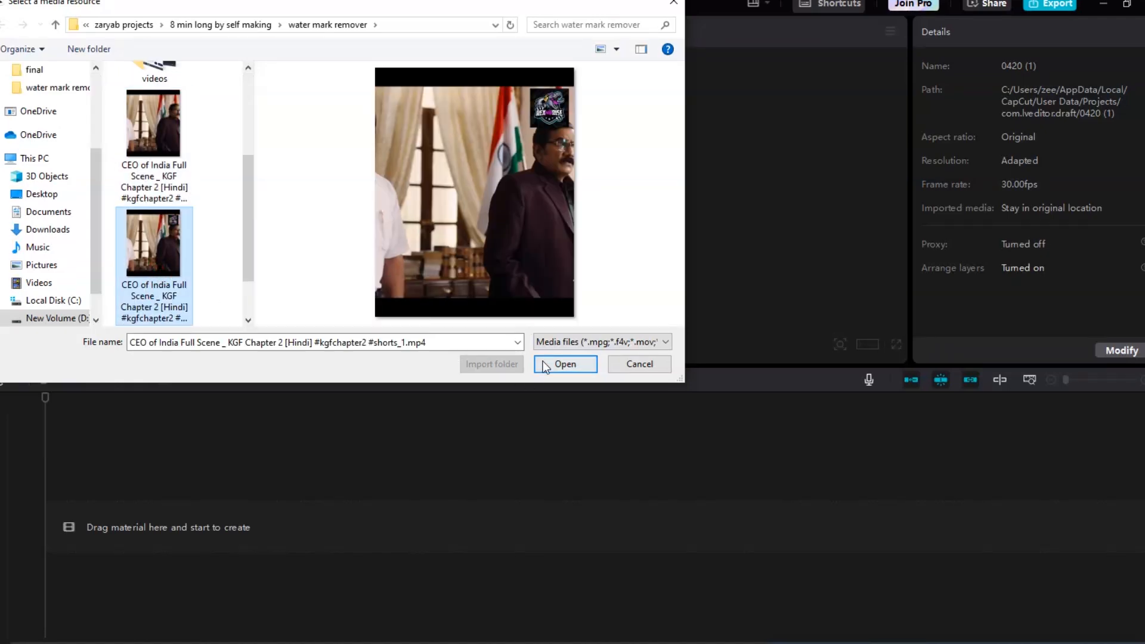
Step: Import the CEO of India mp4, place it on the timeline and copy it for a second track
click(565, 364)
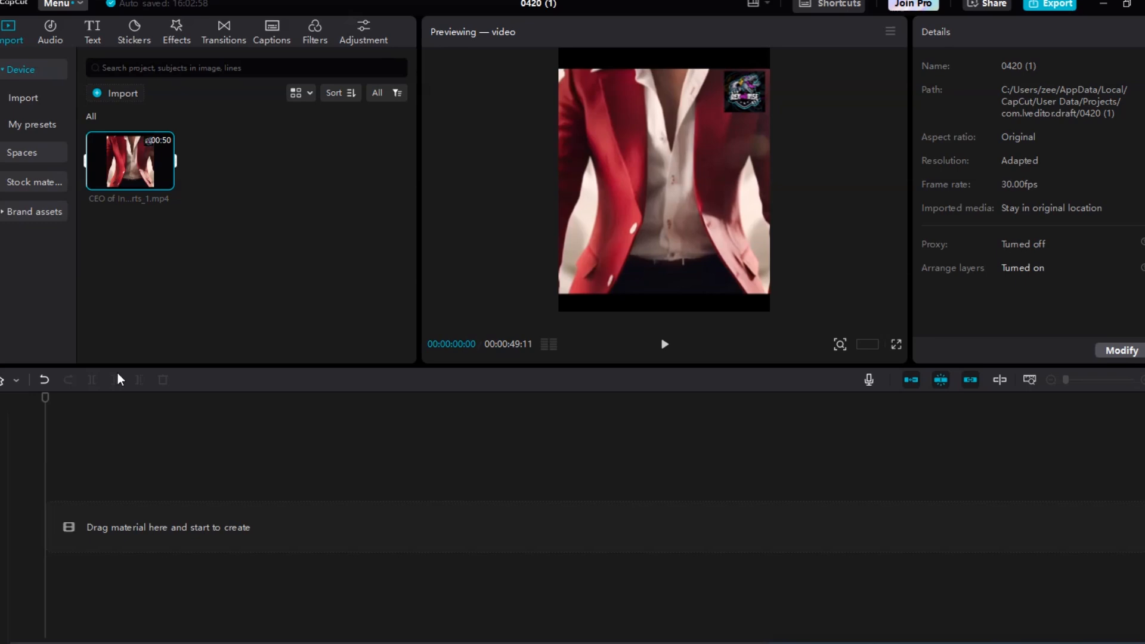
mouse_move(570, 556)
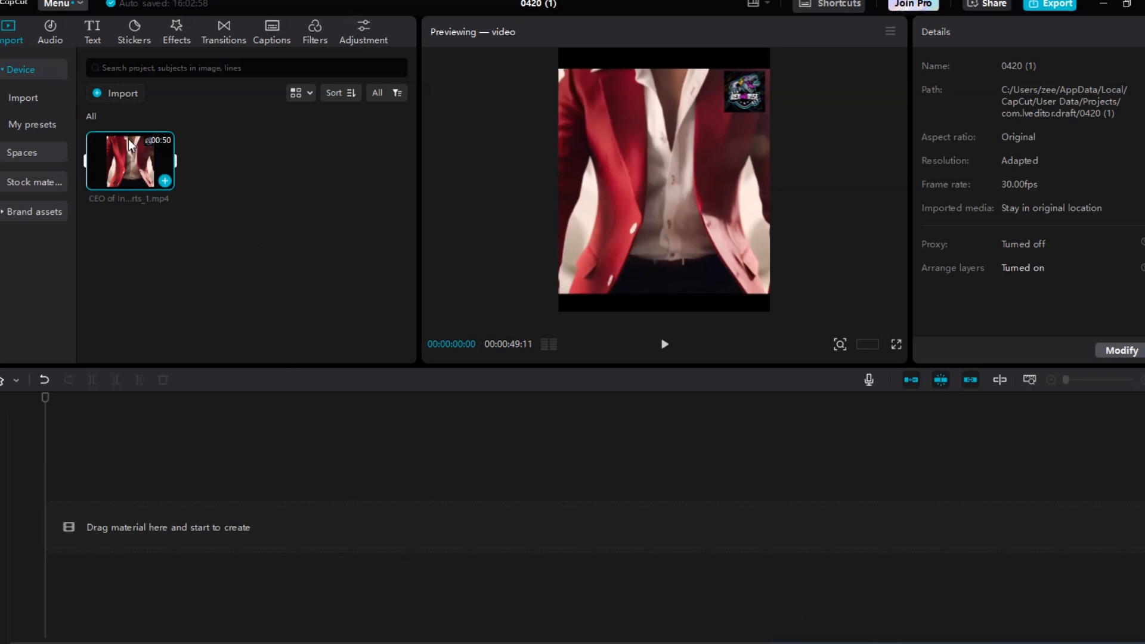
drag(129, 161, 248, 482)
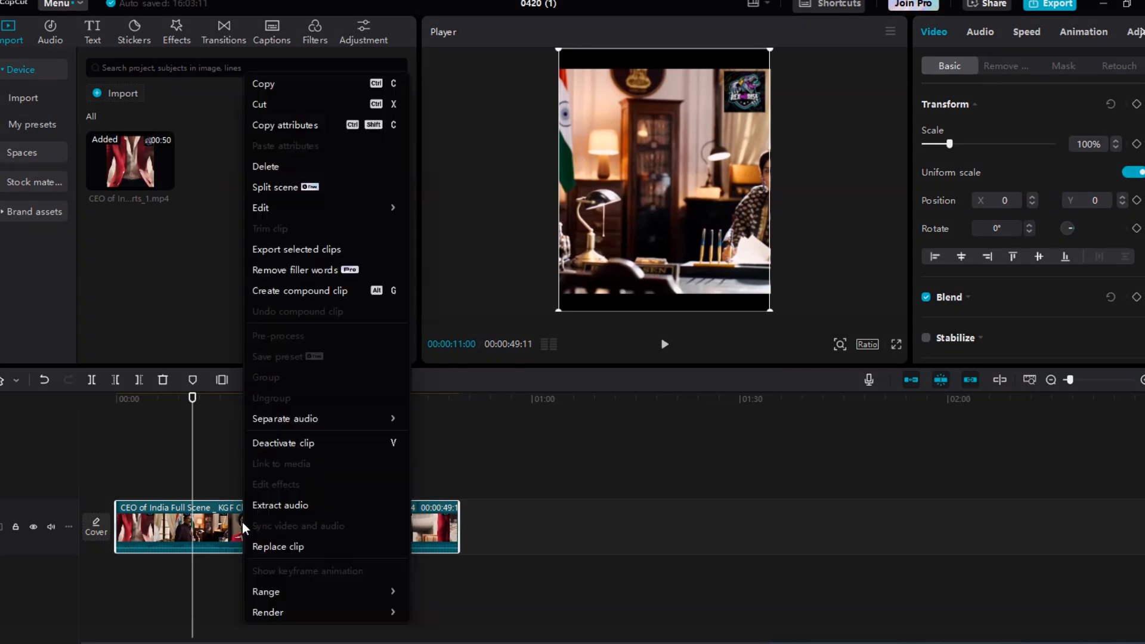
click(256, 525)
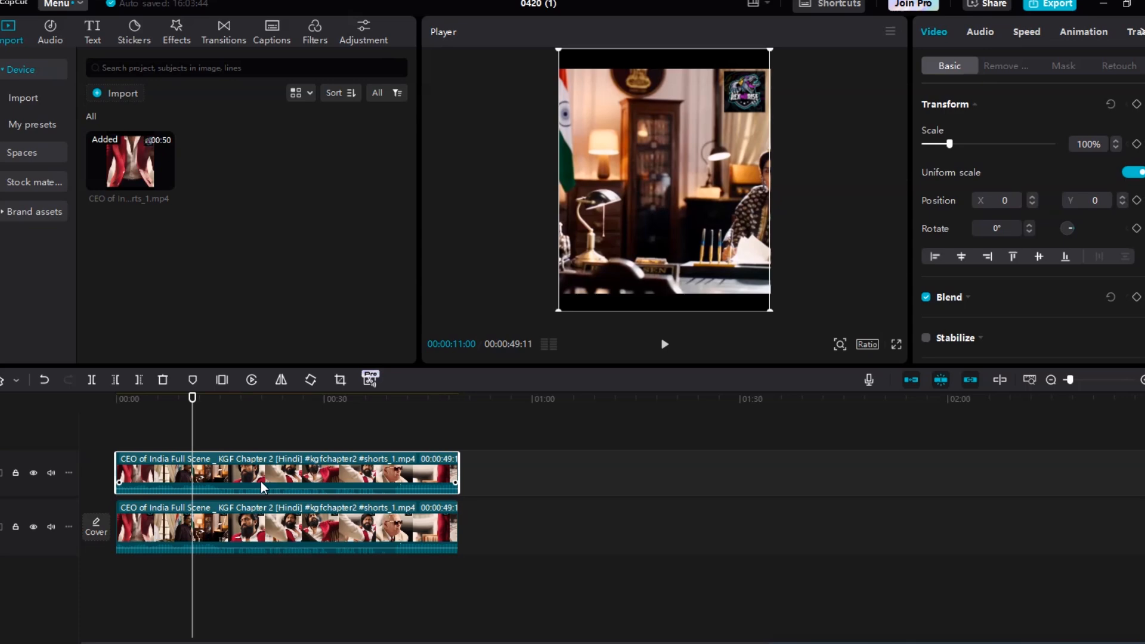
mouse_move(179, 419)
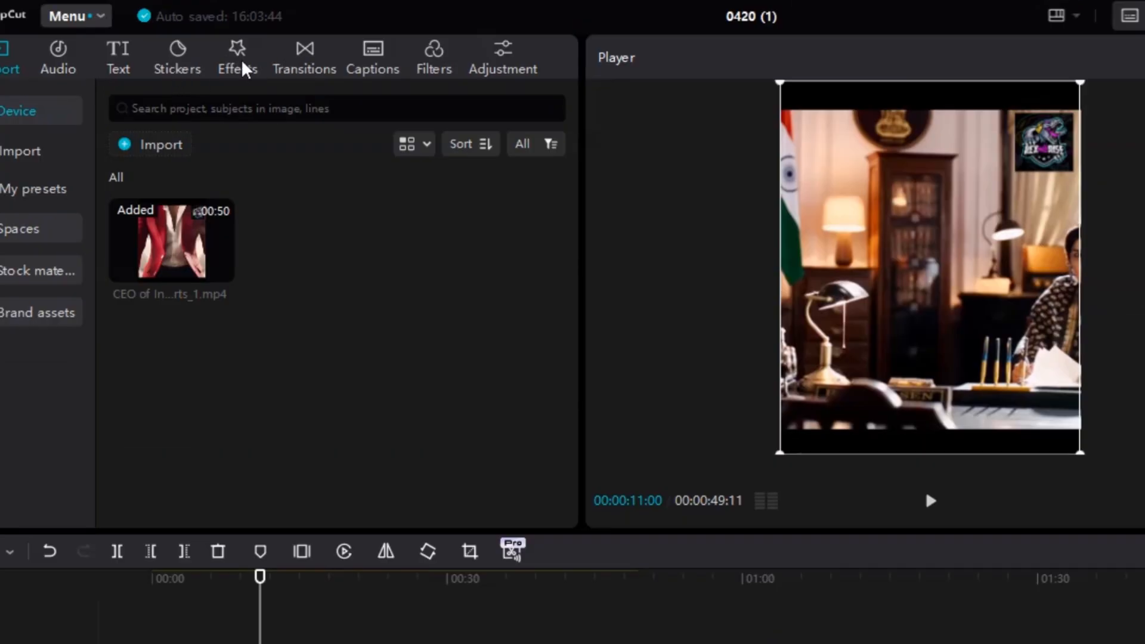
Step: Search the Effects library for 'blur' and apply a blur effect to the upper clip copy
click(236, 54)
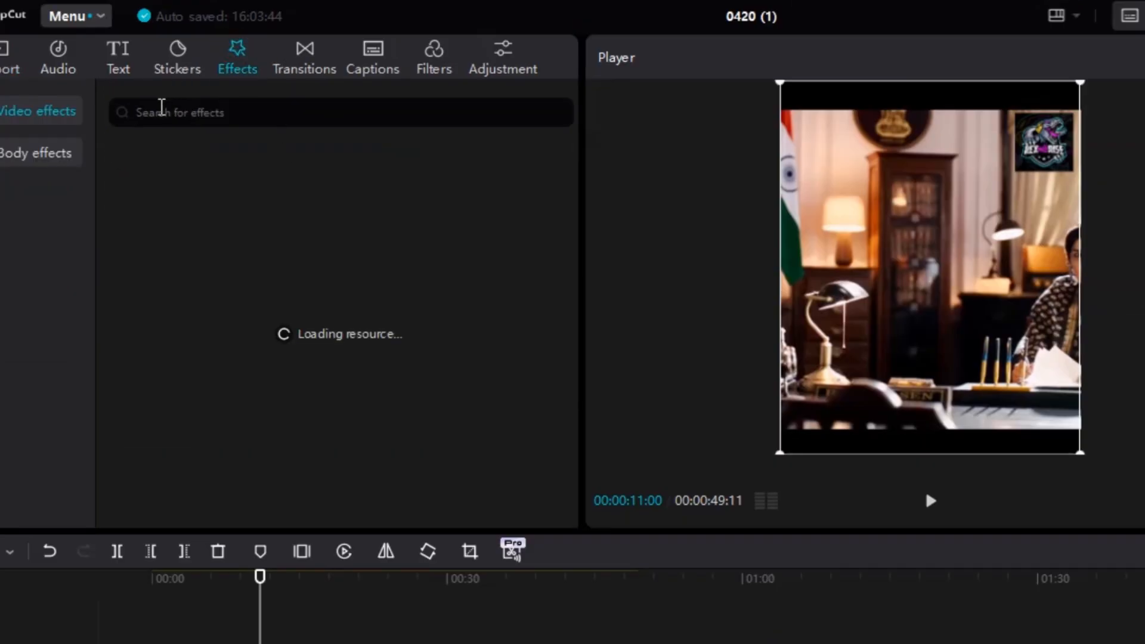
click(179, 112)
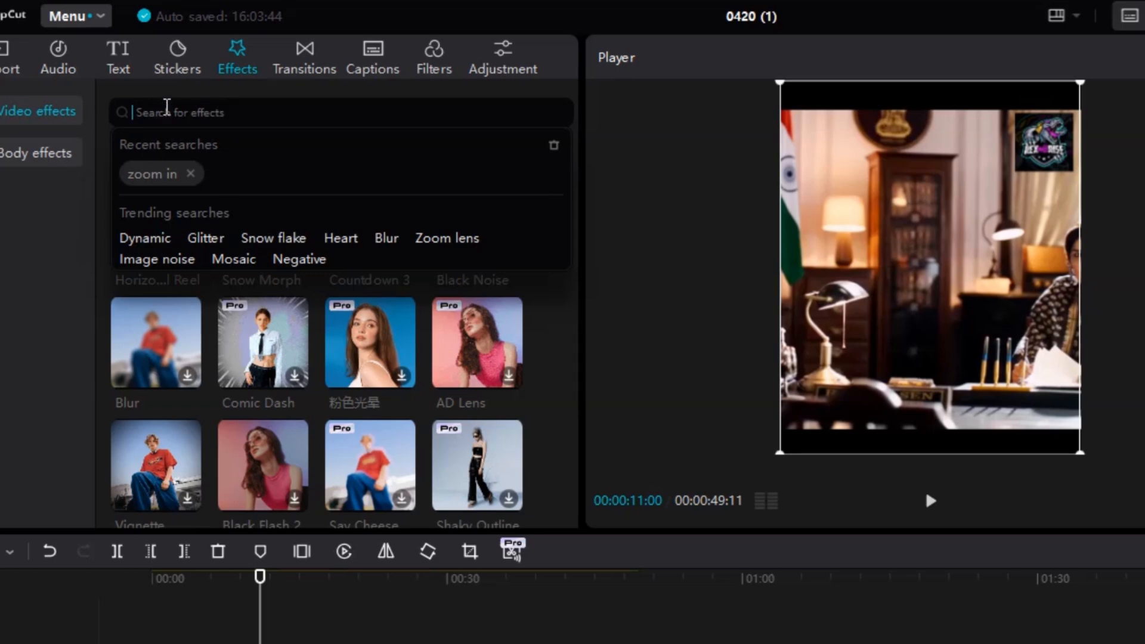
text(blur)
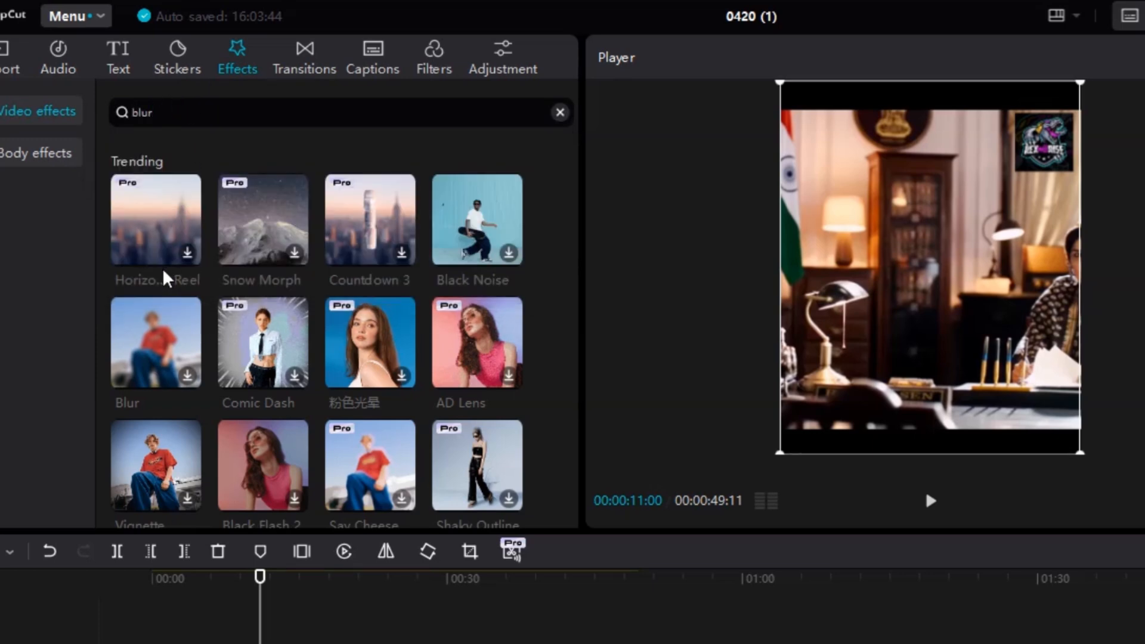
click(186, 115)
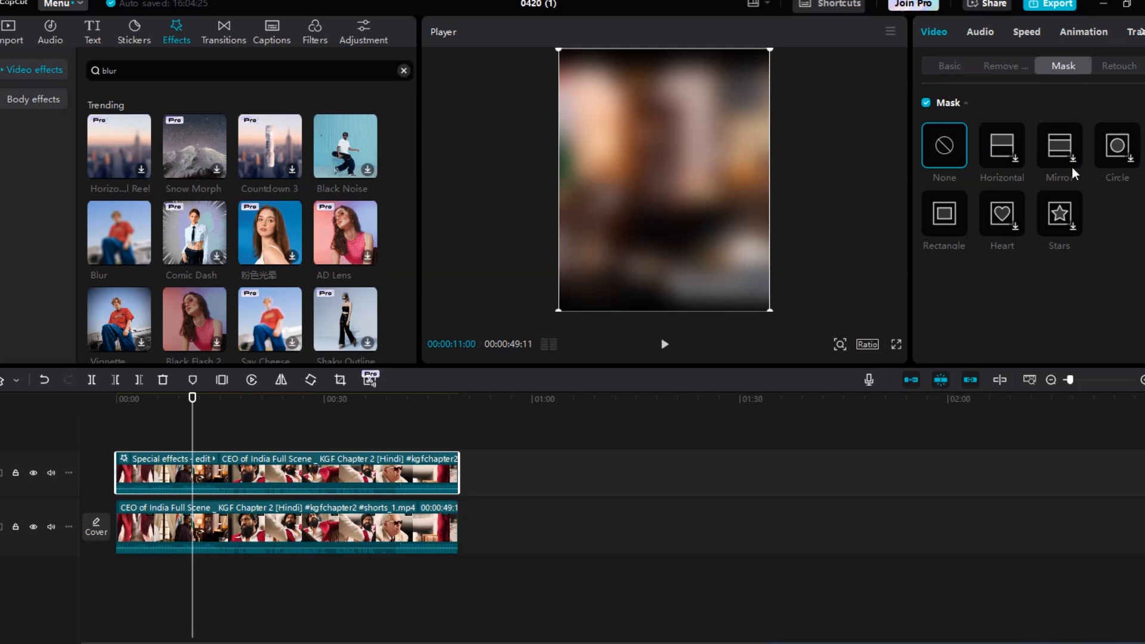
Step: Add a Rectangle mask to the blurred clip and fit it over the top-right logo
click(945, 212)
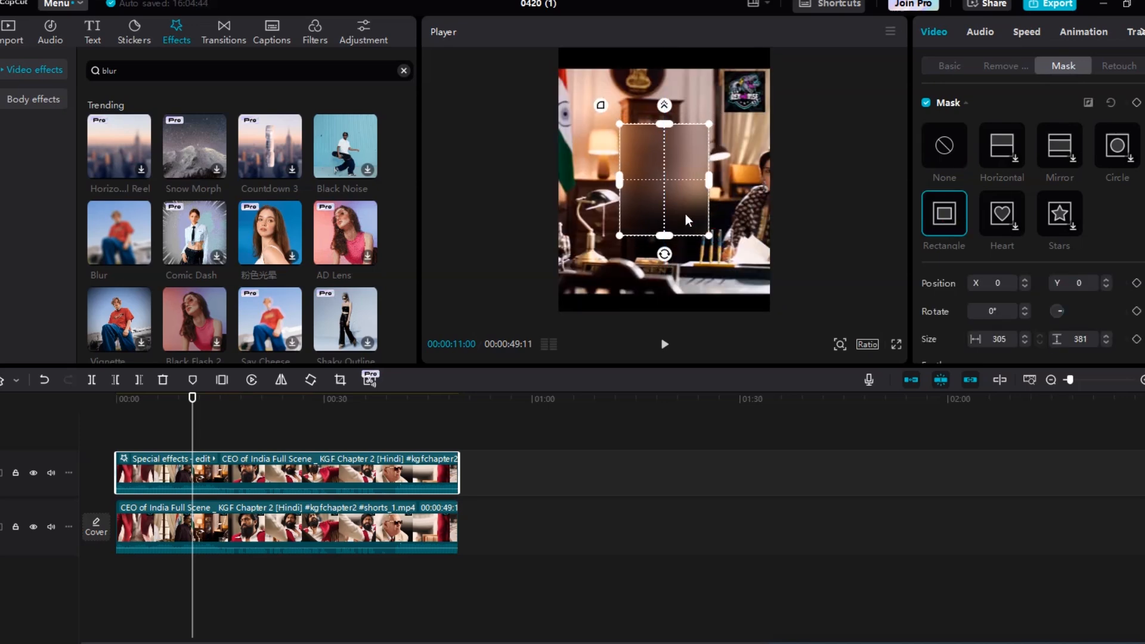
drag(685, 221, 767, 152)
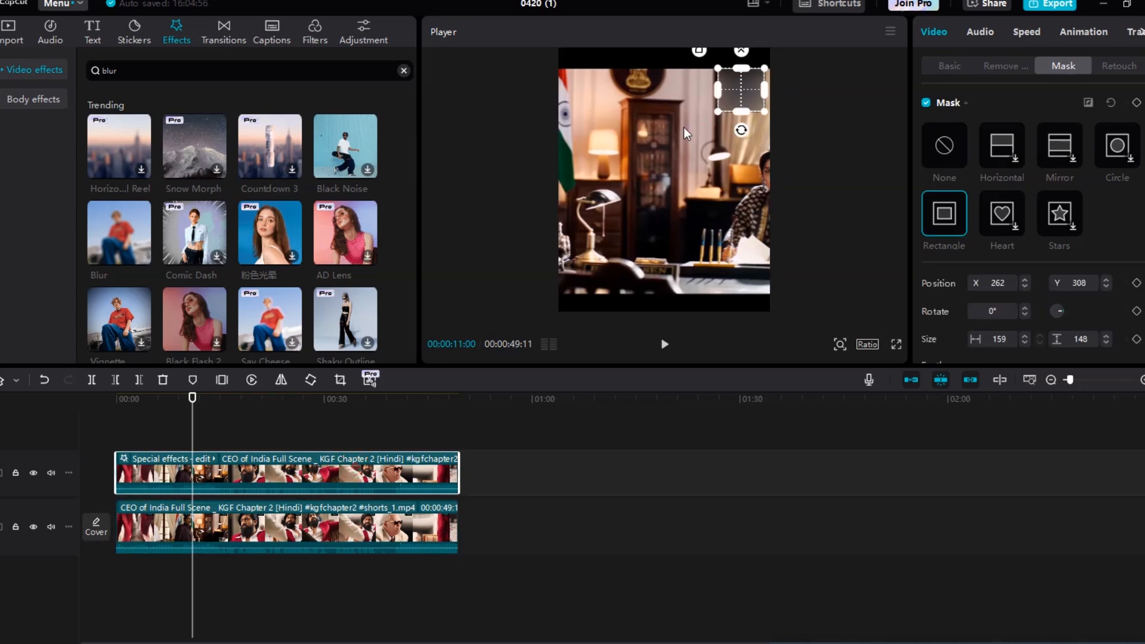
mouse_move(744, 113)
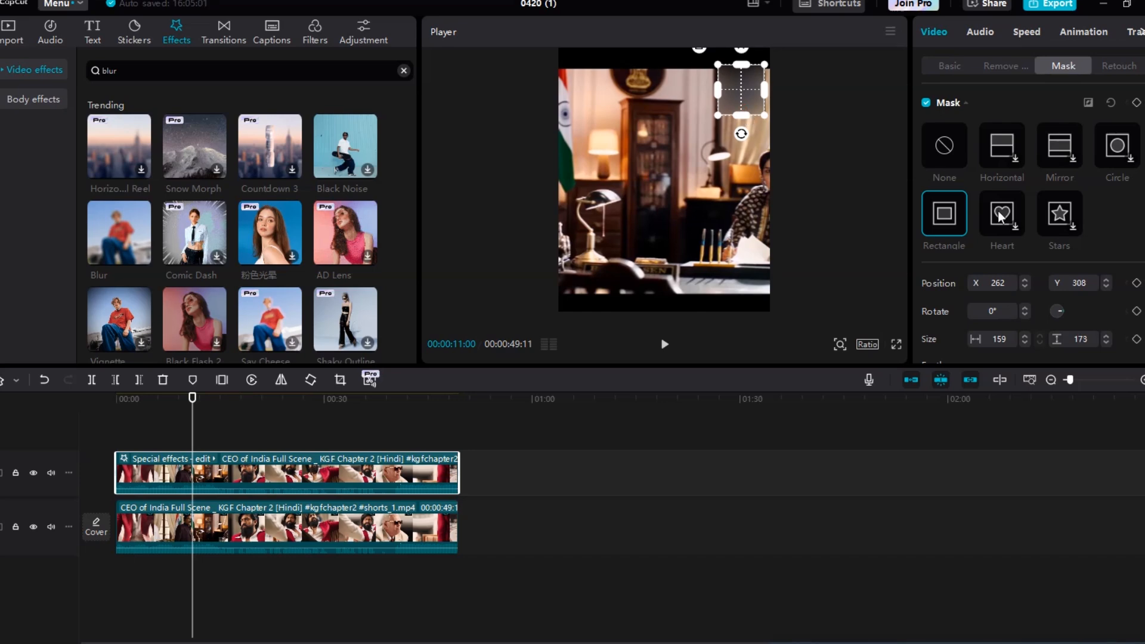
mouse_move(961, 267)
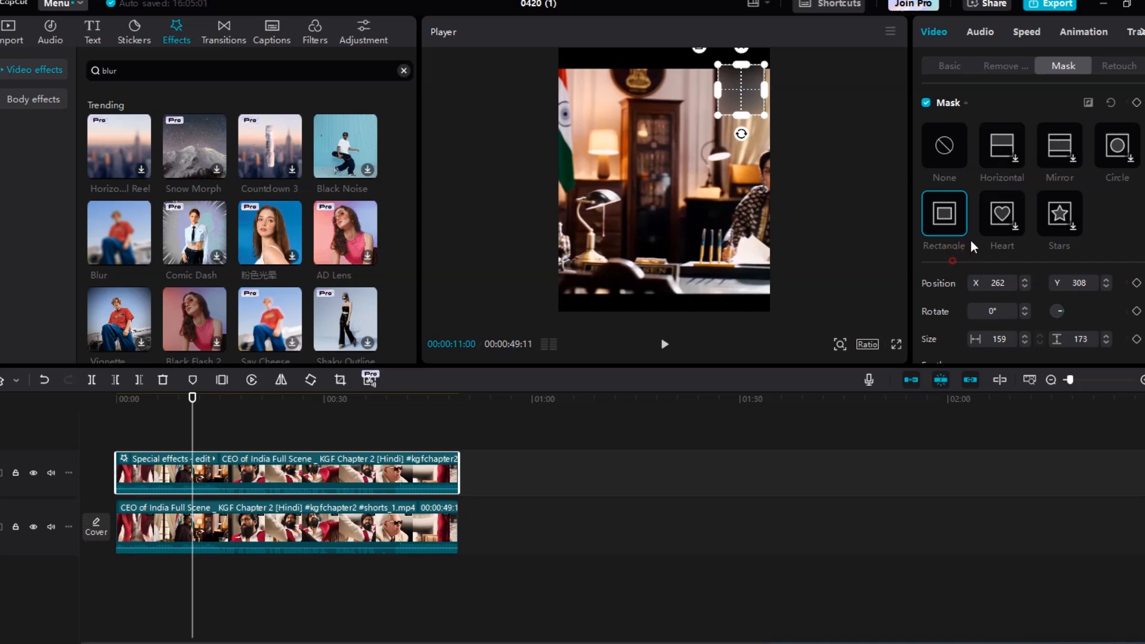
mouse_move(1074, 105)
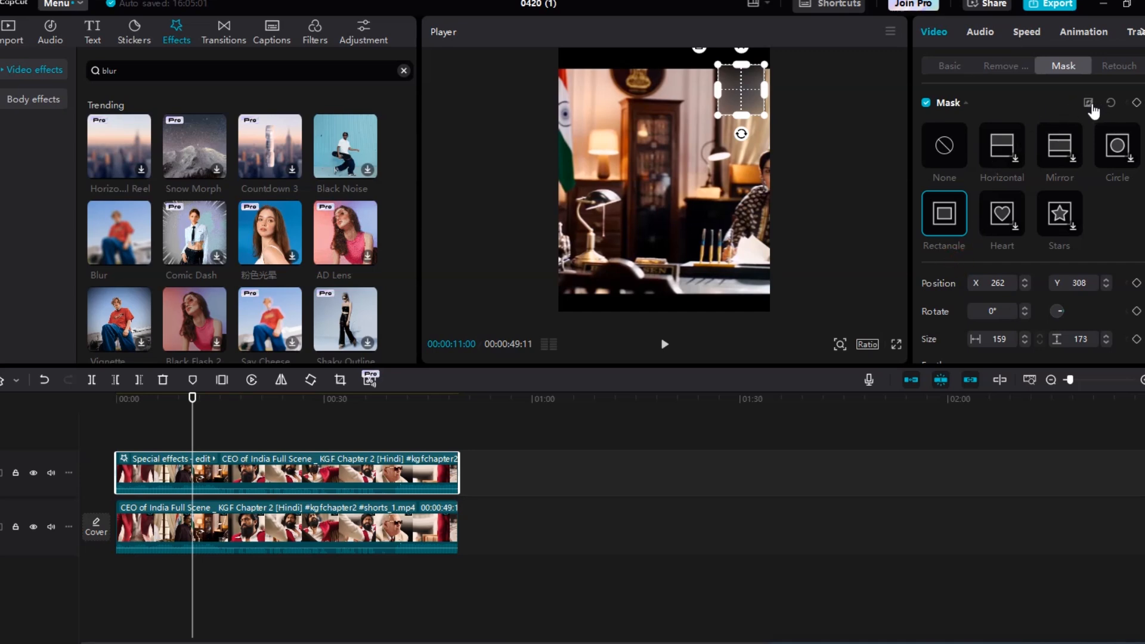
click(944, 145)
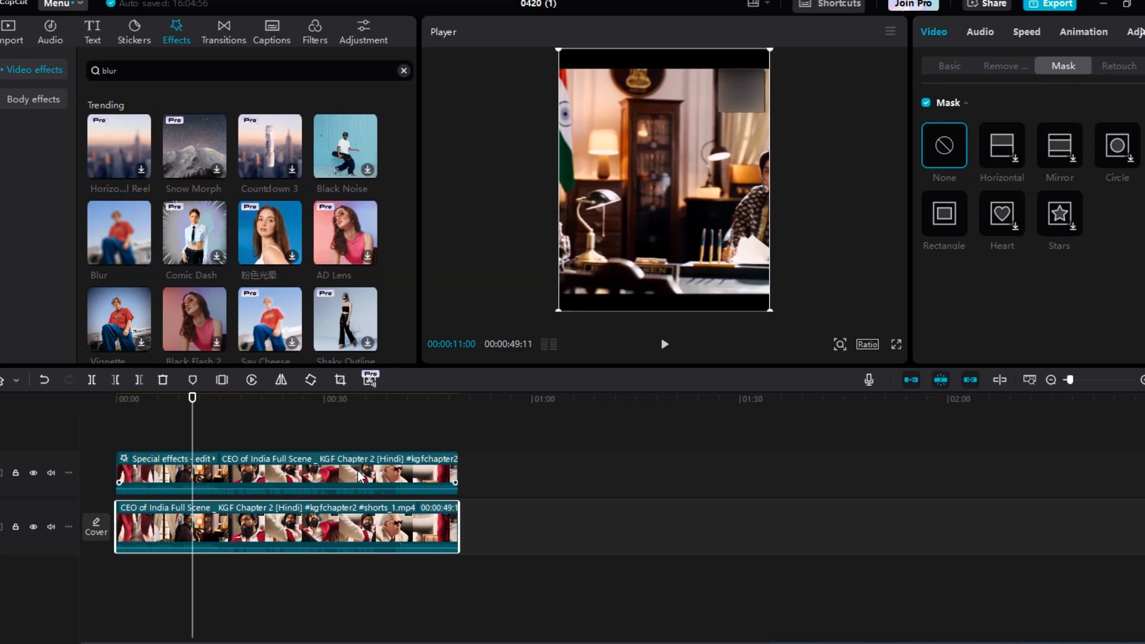
mouse_move(363, 480)
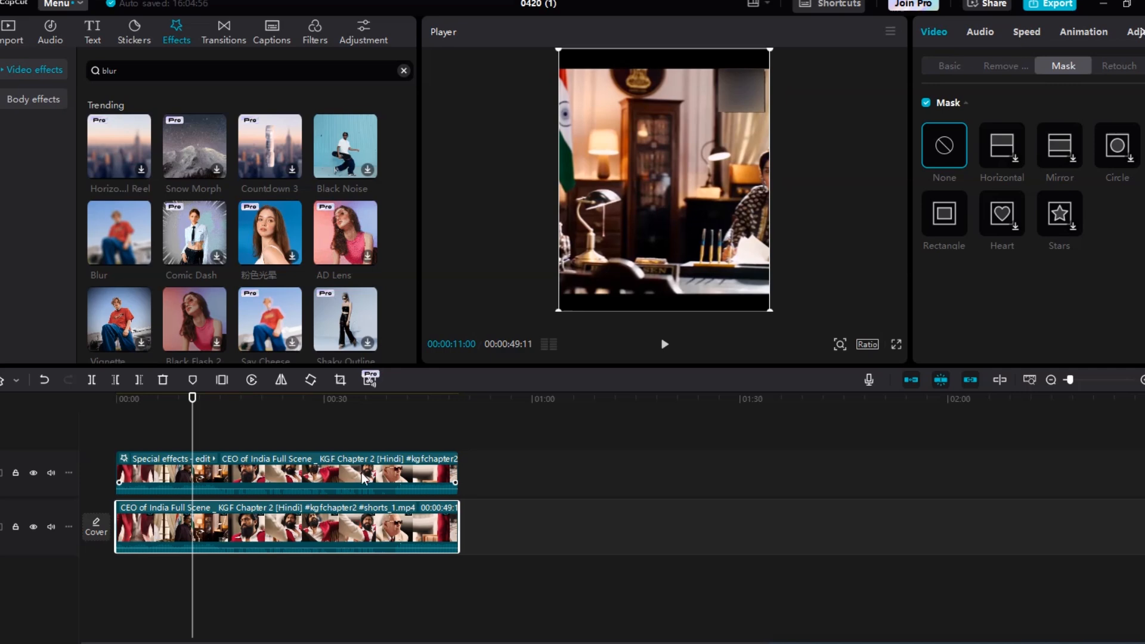